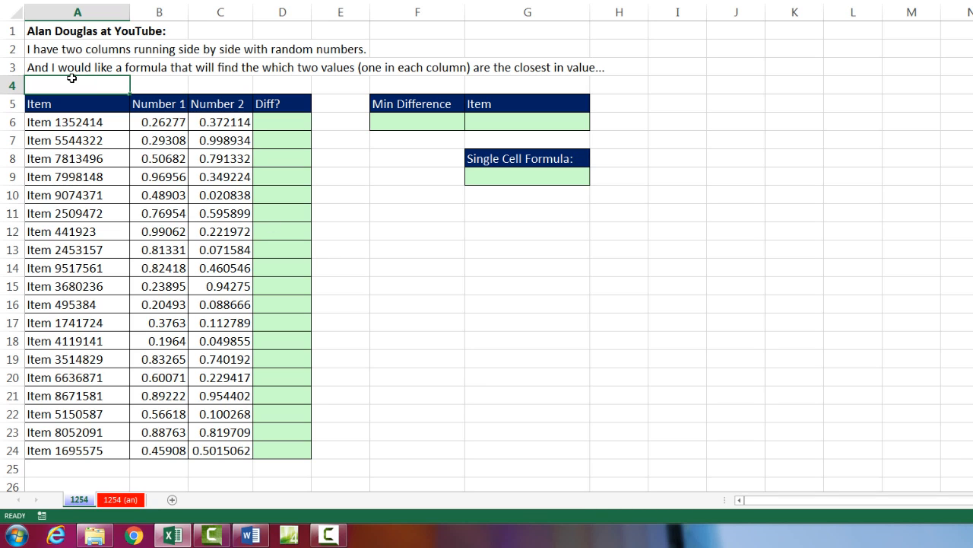
mouse_move(303, 69)
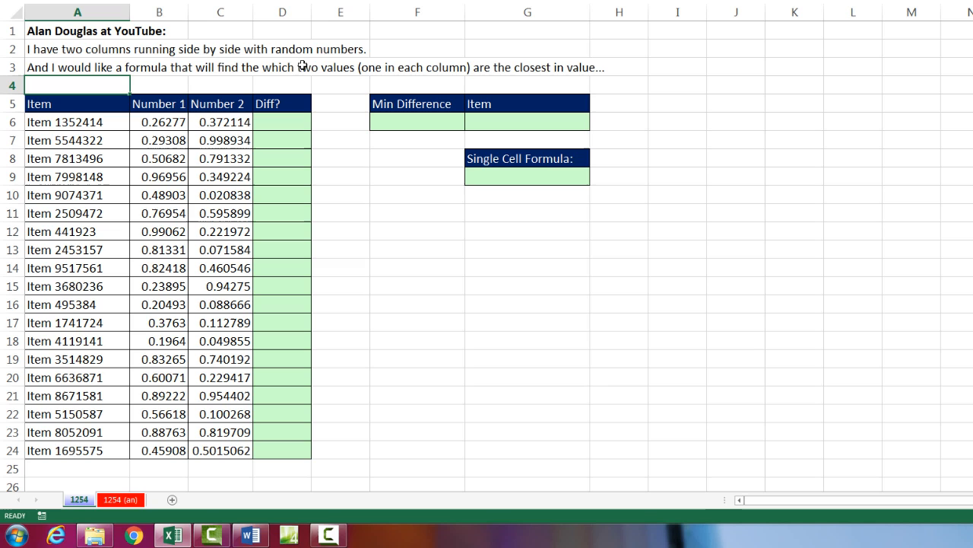
- Inspect B6's =RAND() formula, then recalculate twice with F9 for fresh random numbers
type("=RAND()")
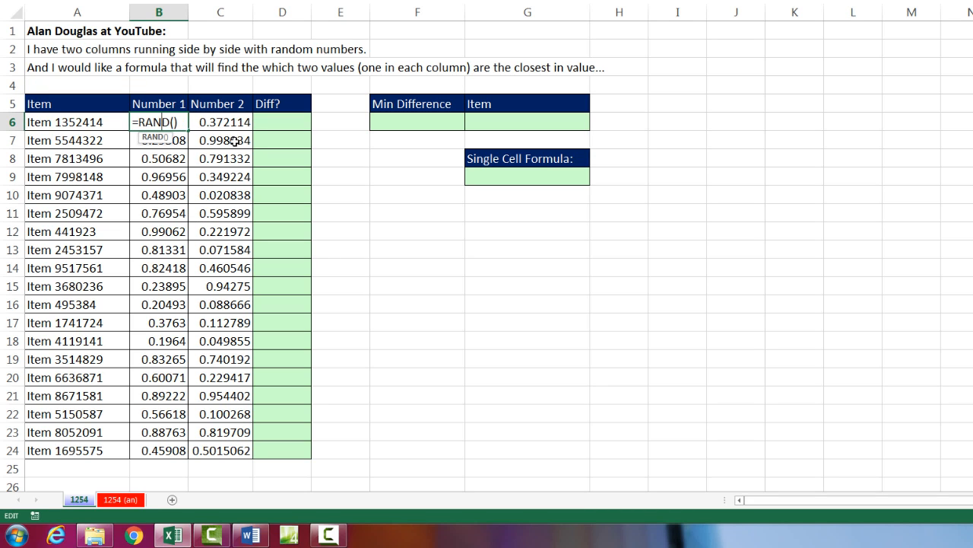
mouse_move(220, 186)
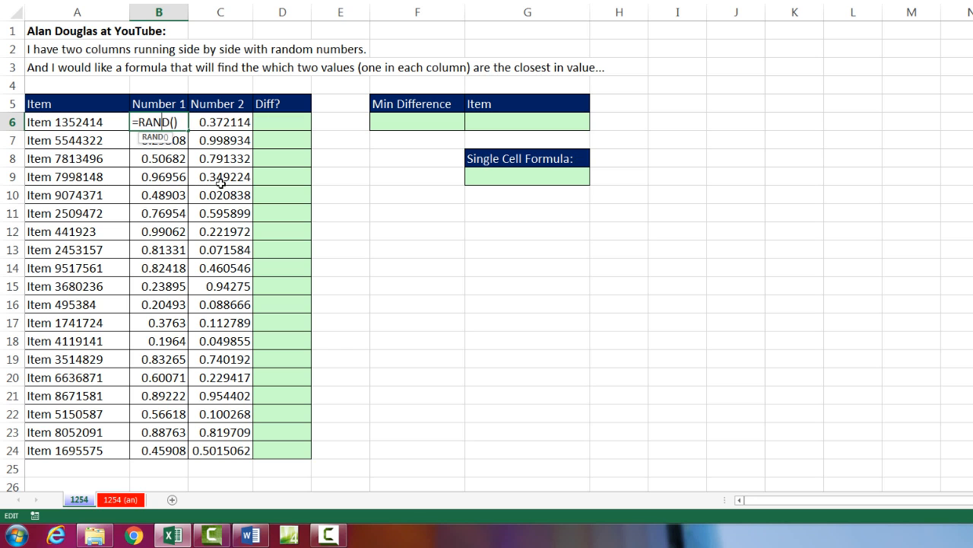
key("Enter")
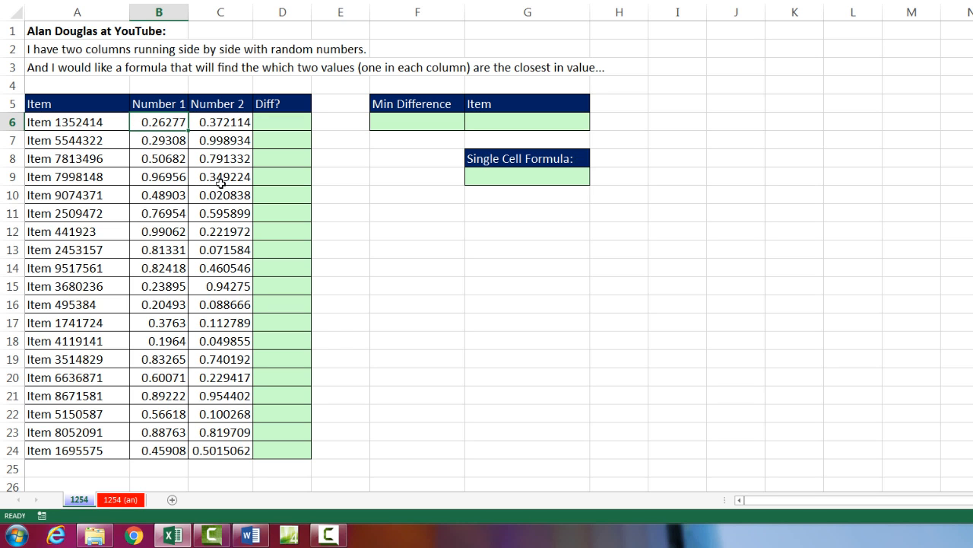
key("F9")
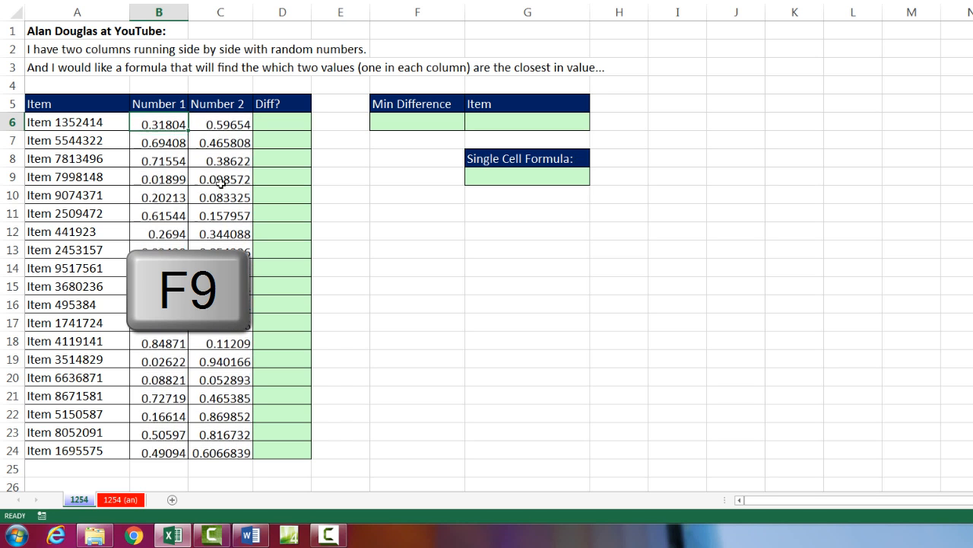
key("F9")
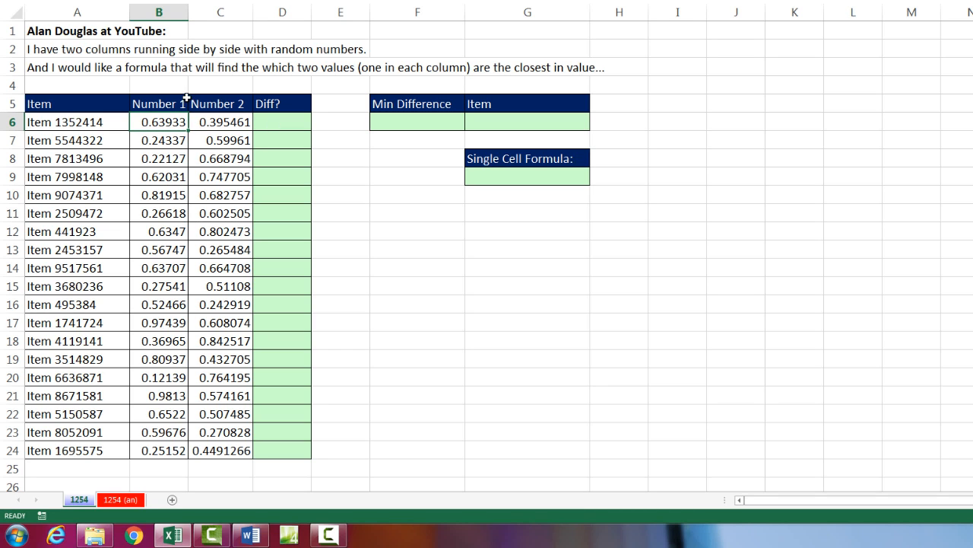
mouse_move(216, 146)
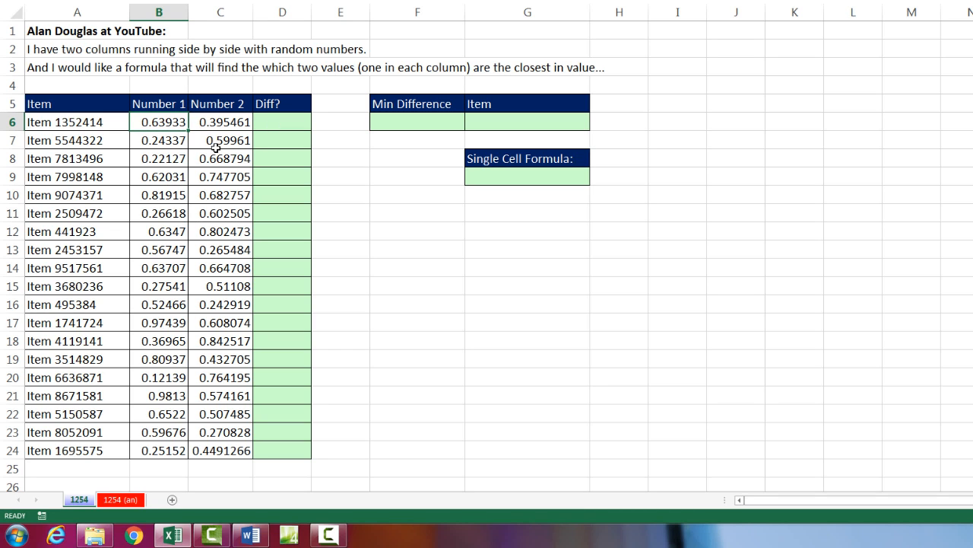
left_click(220, 143)
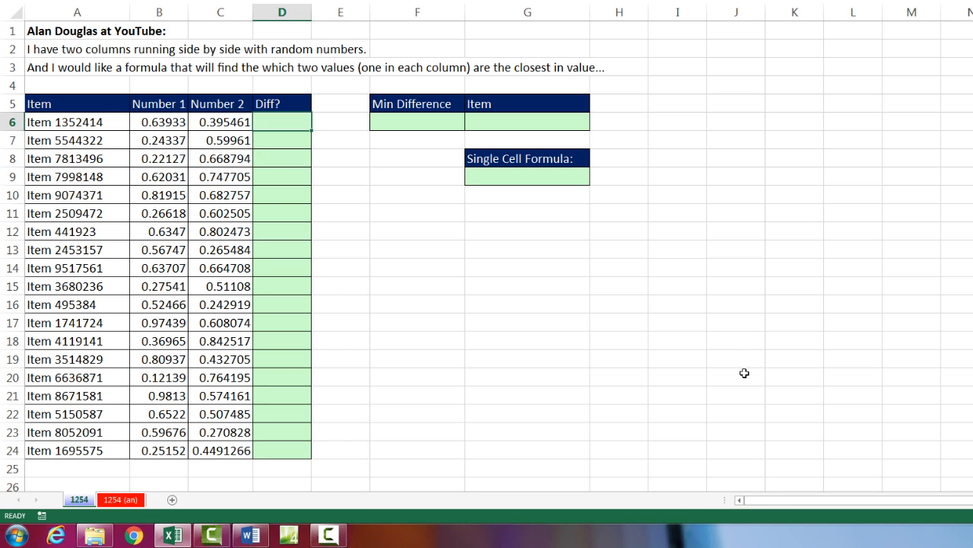
- Enter =ABS(B6-C6) in D6 for the row's absolute difference, then begin another ABS entry
type("=abs")
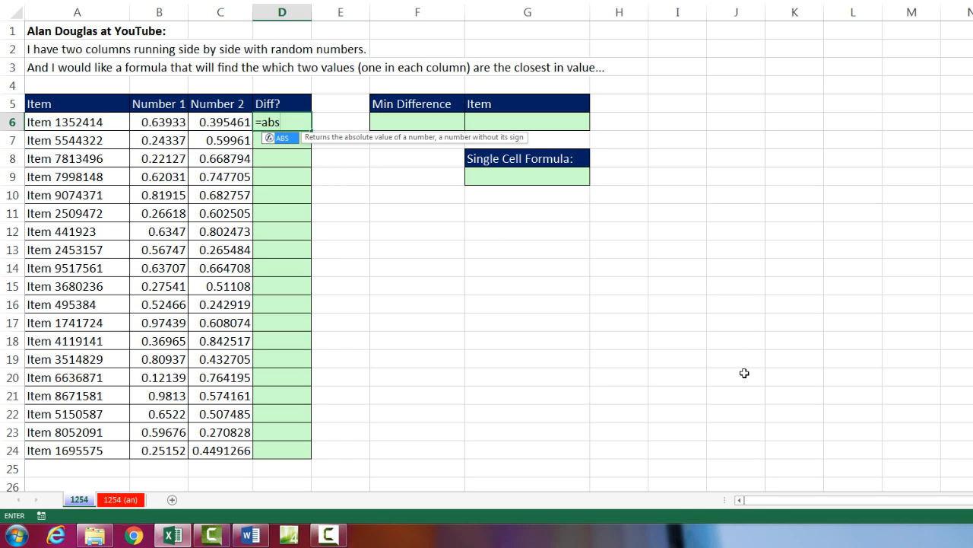
left_click(221, 122)
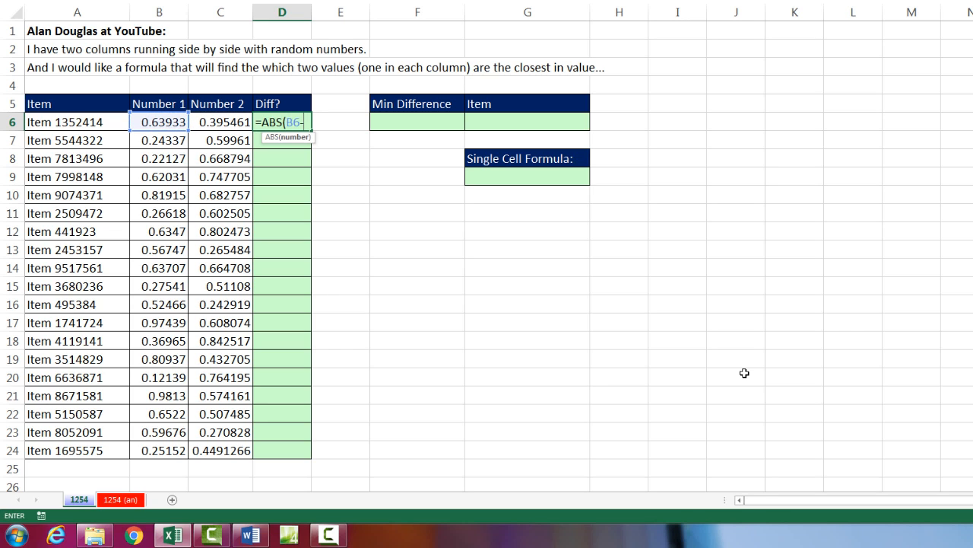
left_click(220, 121)
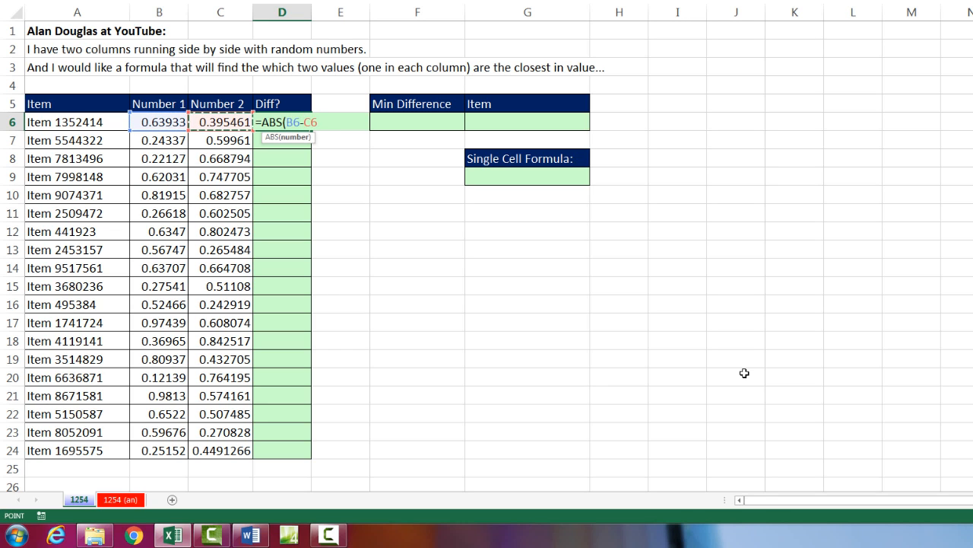
type(")")
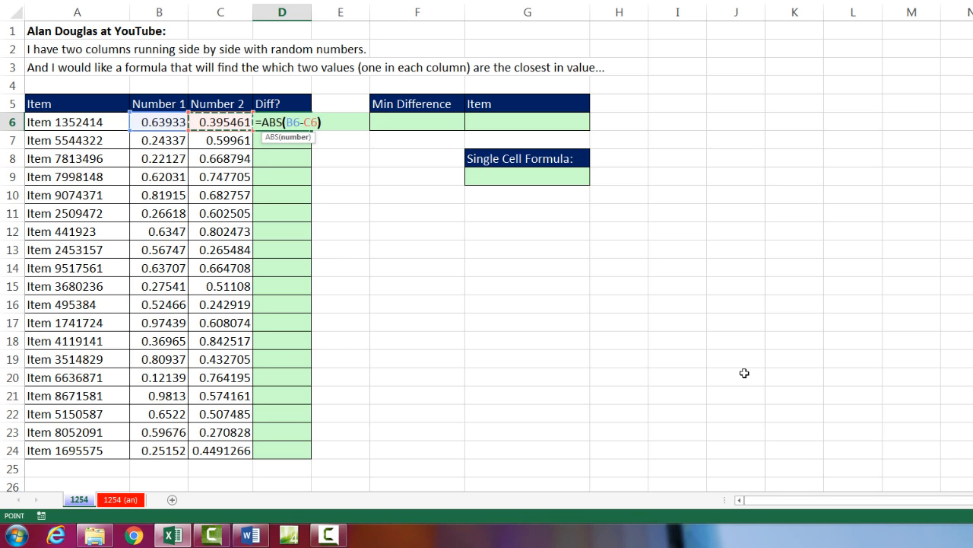
key("Enter")
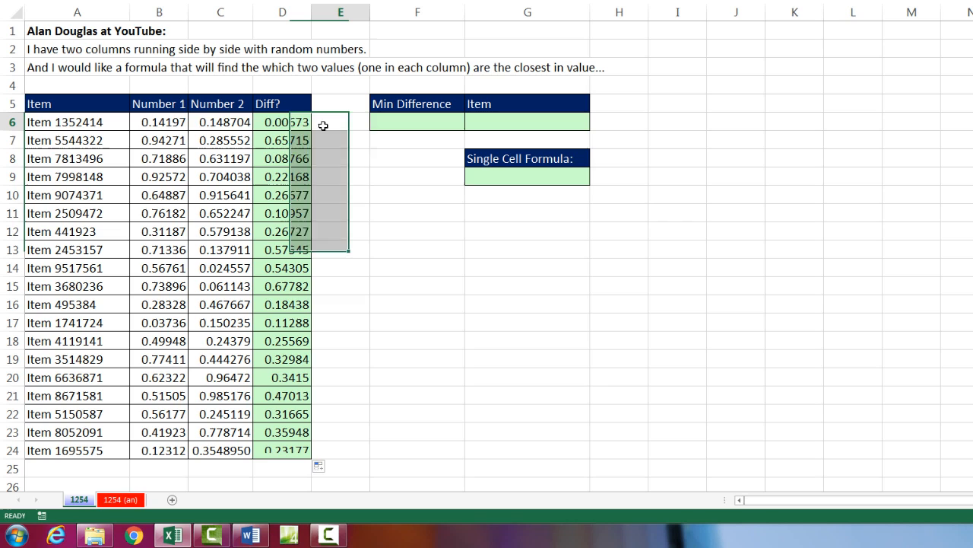
type("=ABS(")
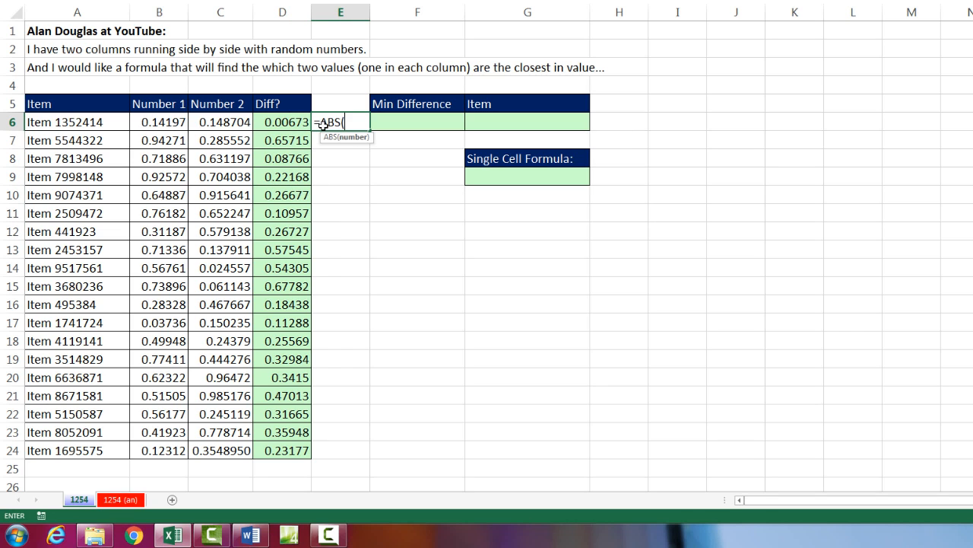
left_click(221, 122)
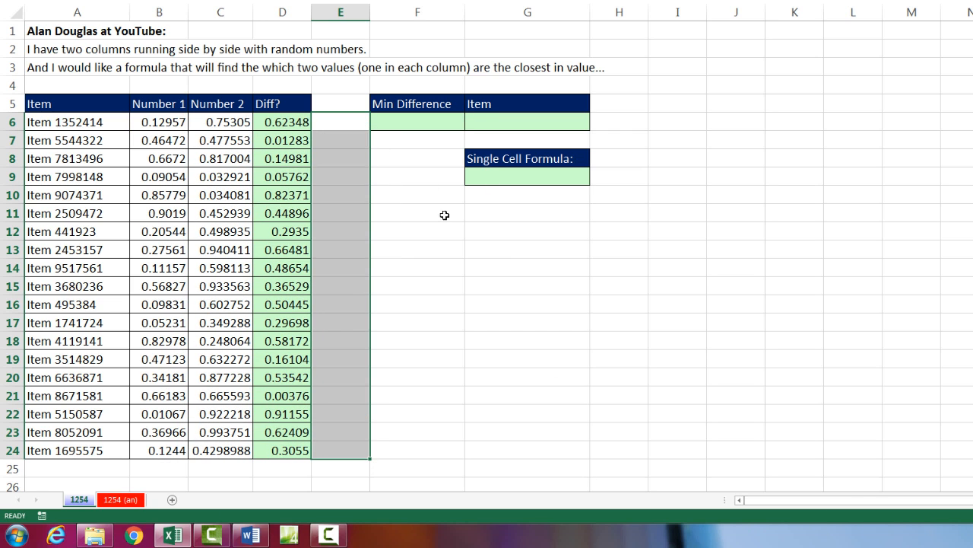
mouse_move(272, 422)
type("=")
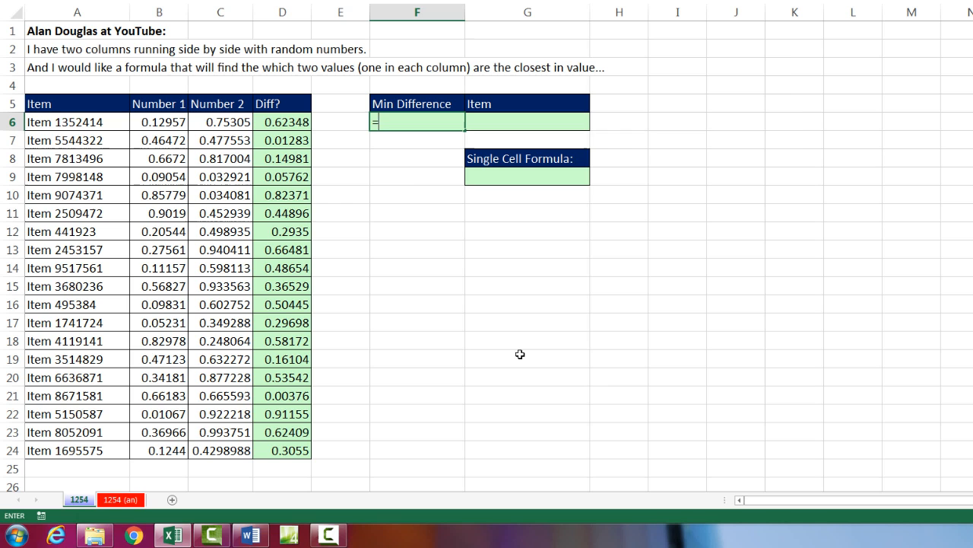
- Enter =MIN(D6:D24) in F6 to show the smallest difference
type("MIN(")
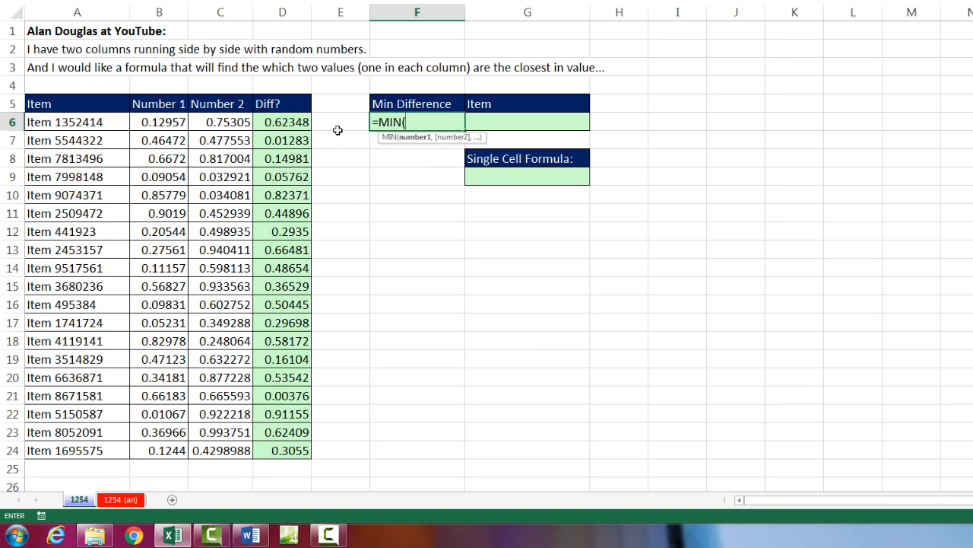
left_click_drag(282, 121, 282, 449)
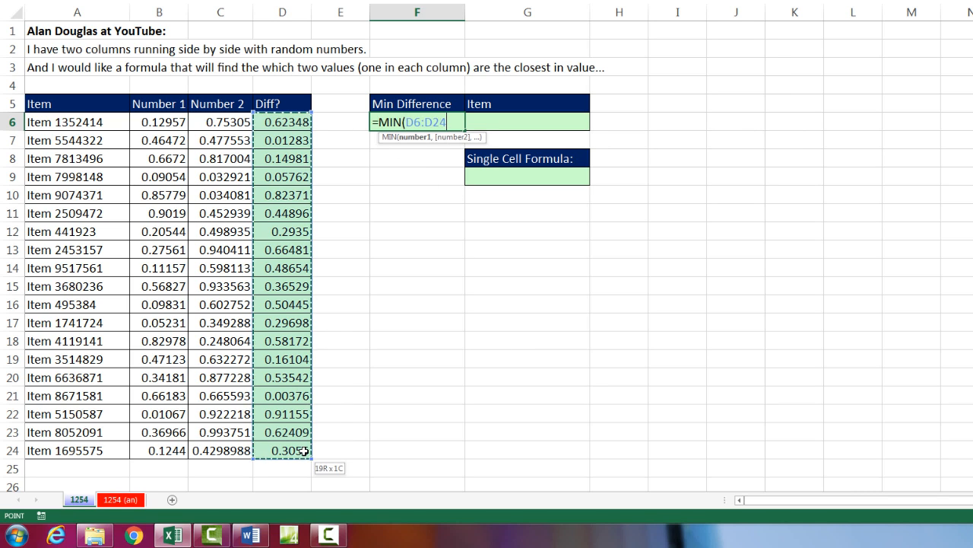
key("Enter")
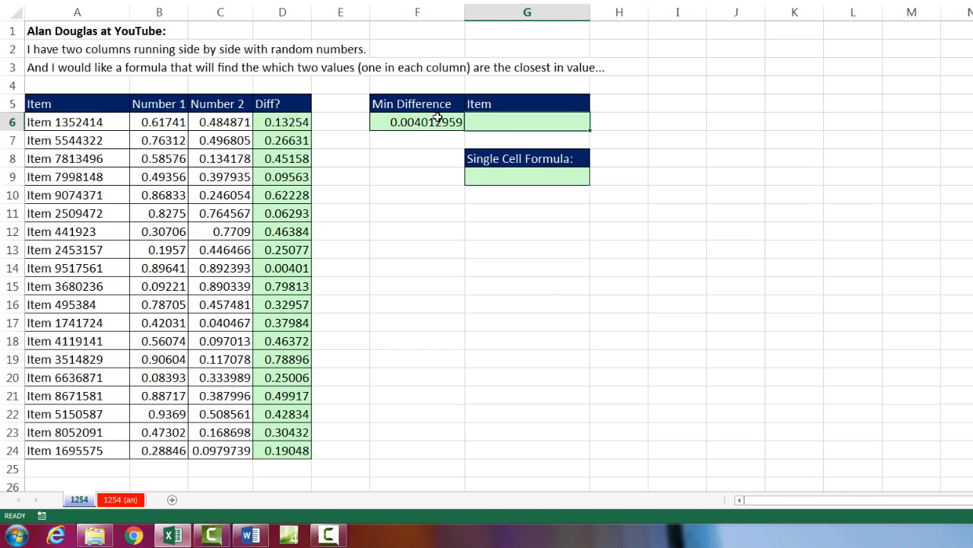
mouse_move(92, 162)
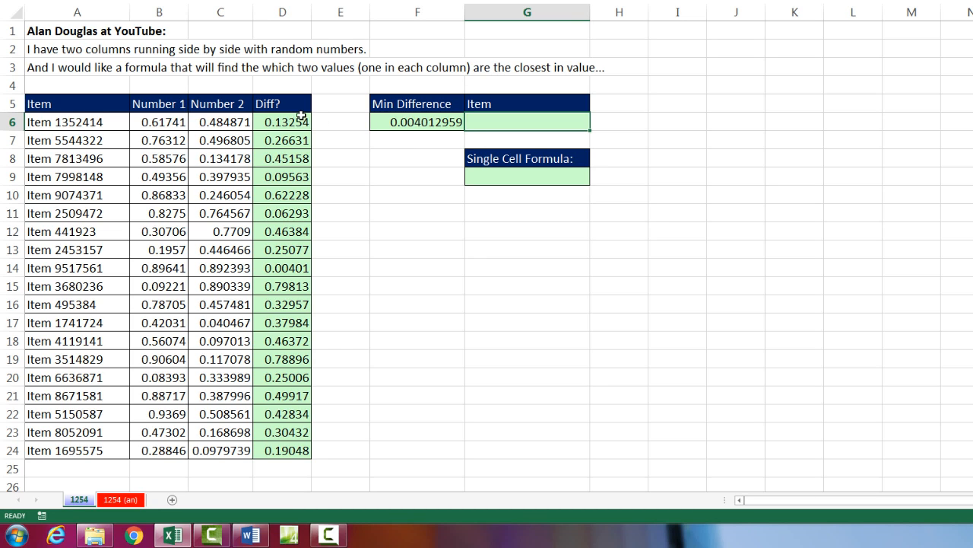
mouse_move(292, 209)
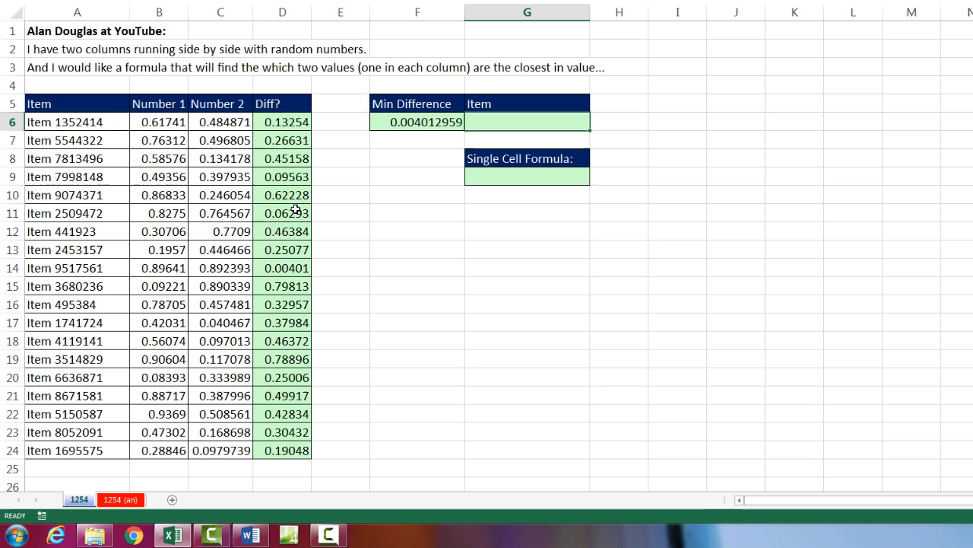
mouse_move(289, 280)
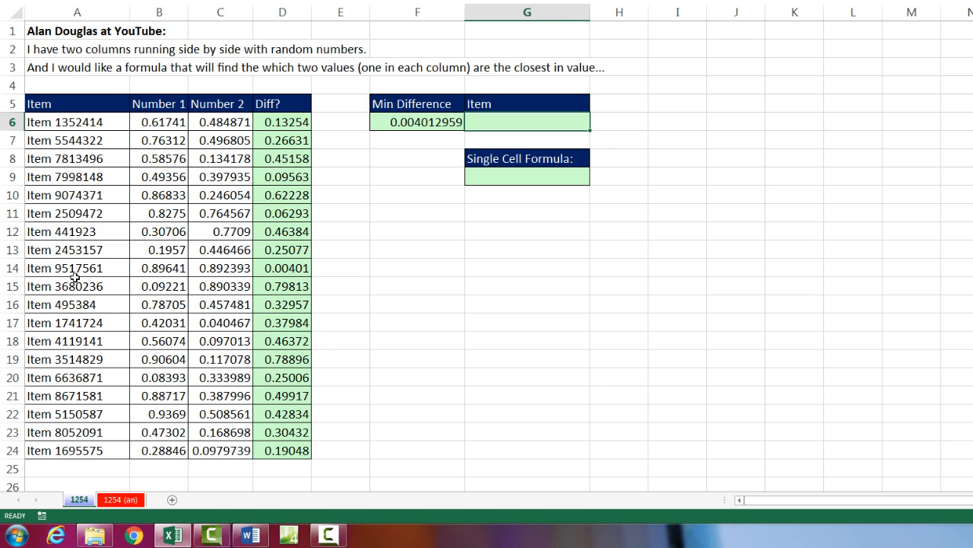
mouse_move(100, 274)
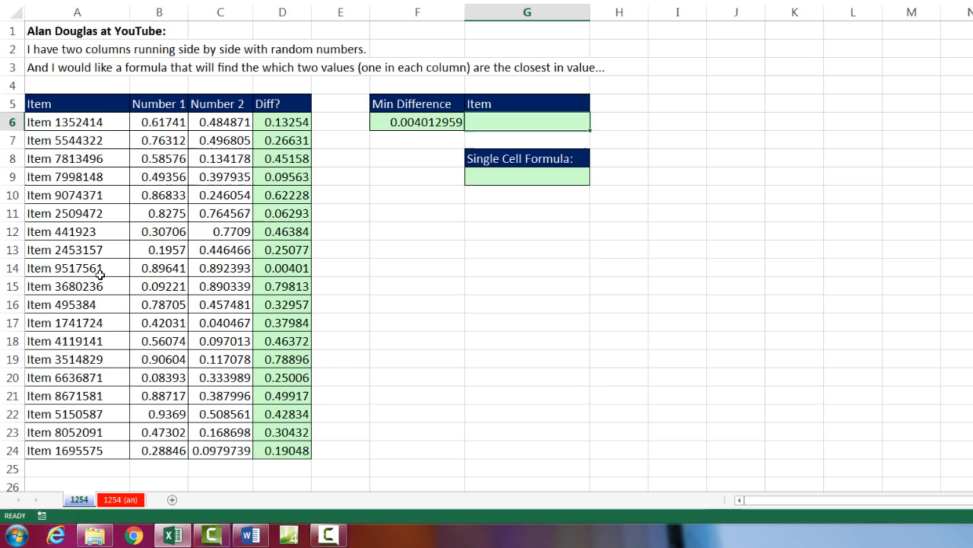
mouse_move(489, 118)
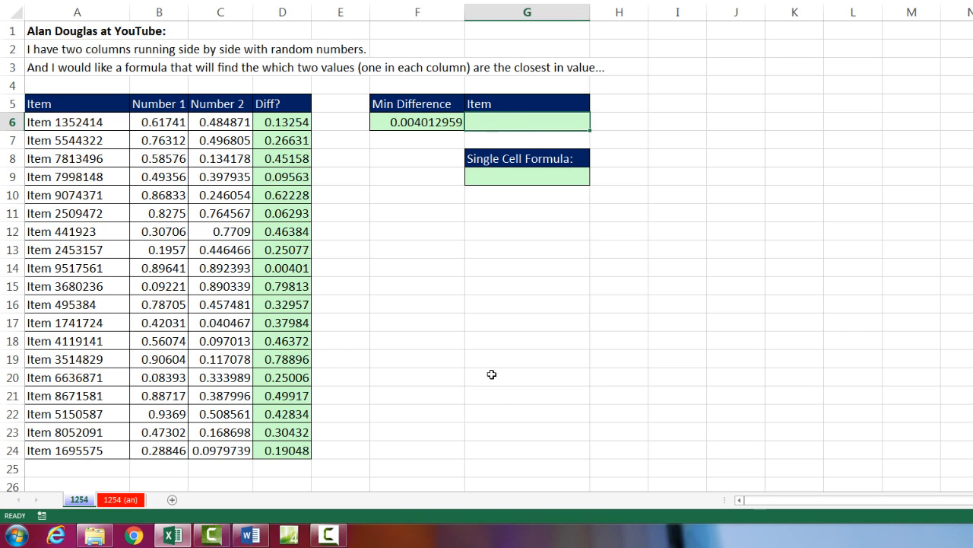
- Enter =INDEX(A6:A24,MATCH(F6,D6:D24,0)) in G6 to look up the minimum-difference item
type("=in")
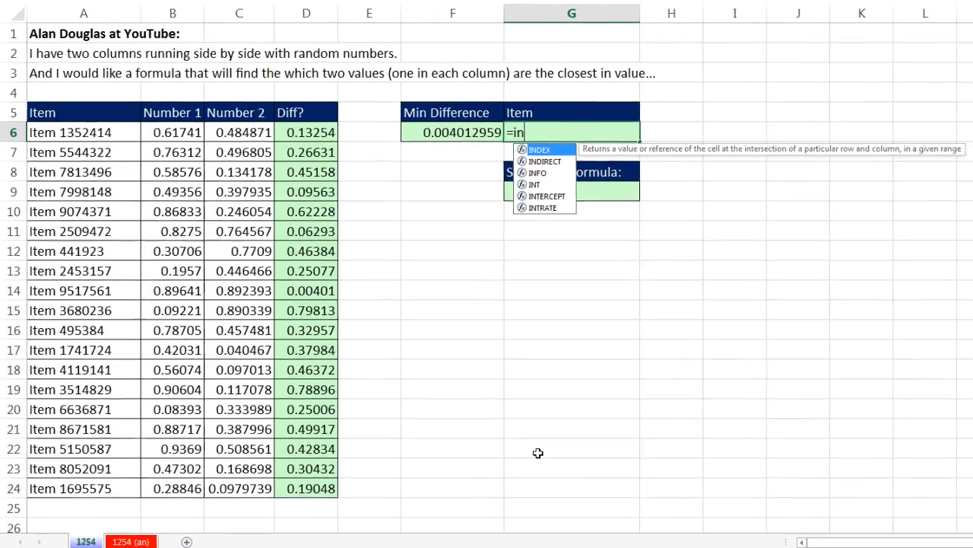
type("dex(")
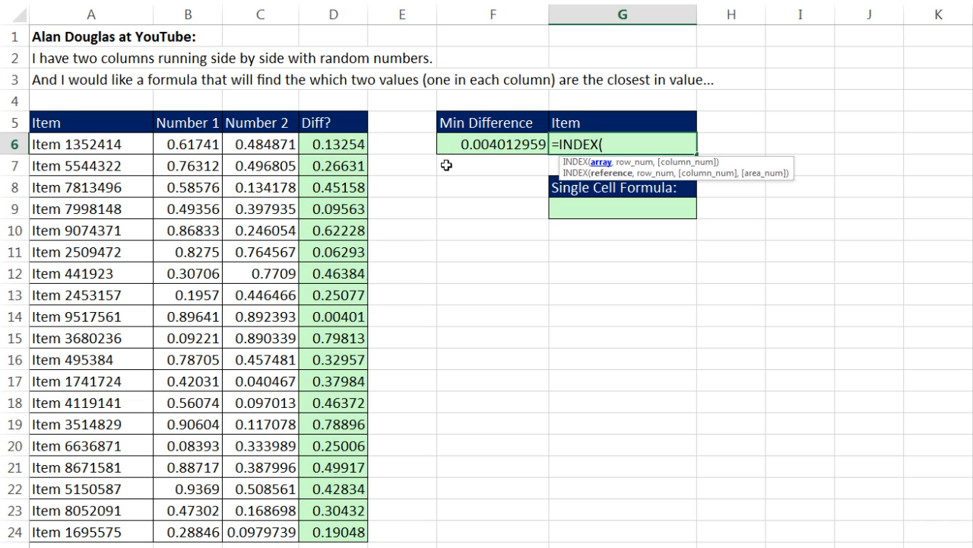
left_click_drag(92, 144, 92, 402)
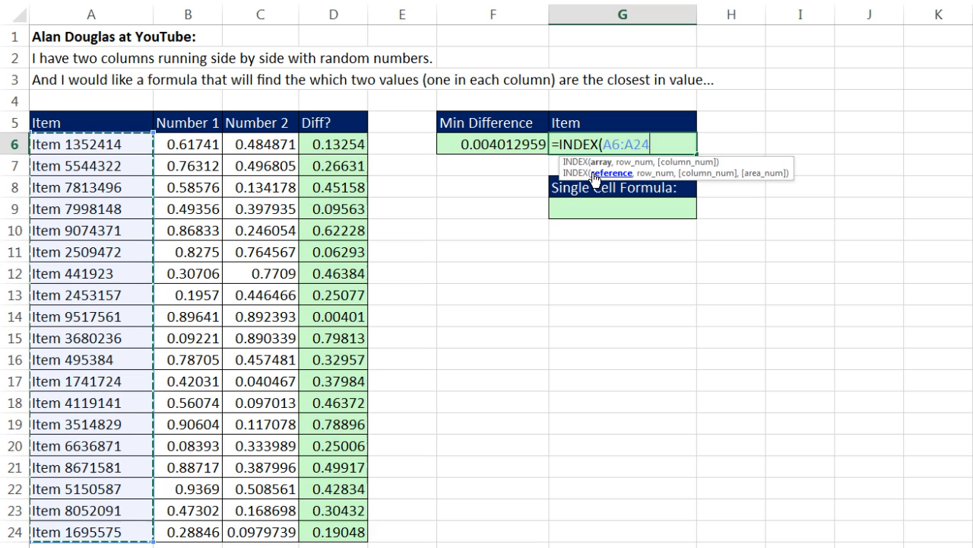
type(",")
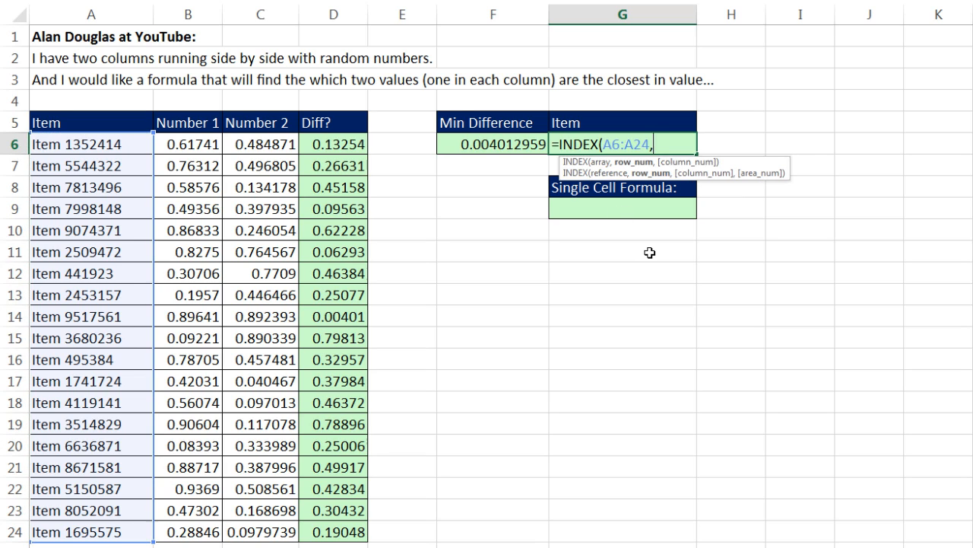
mouse_move(479, 150)
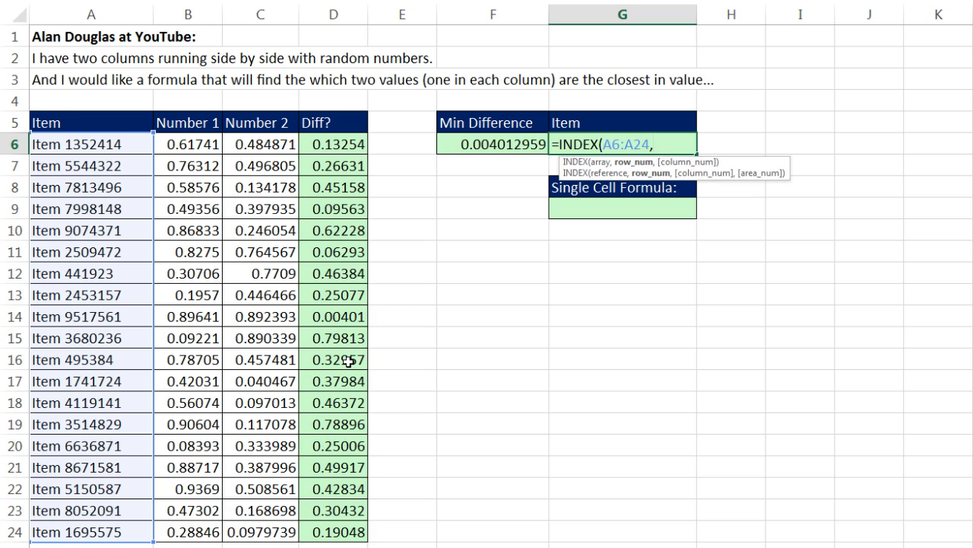
mouse_move(622, 123)
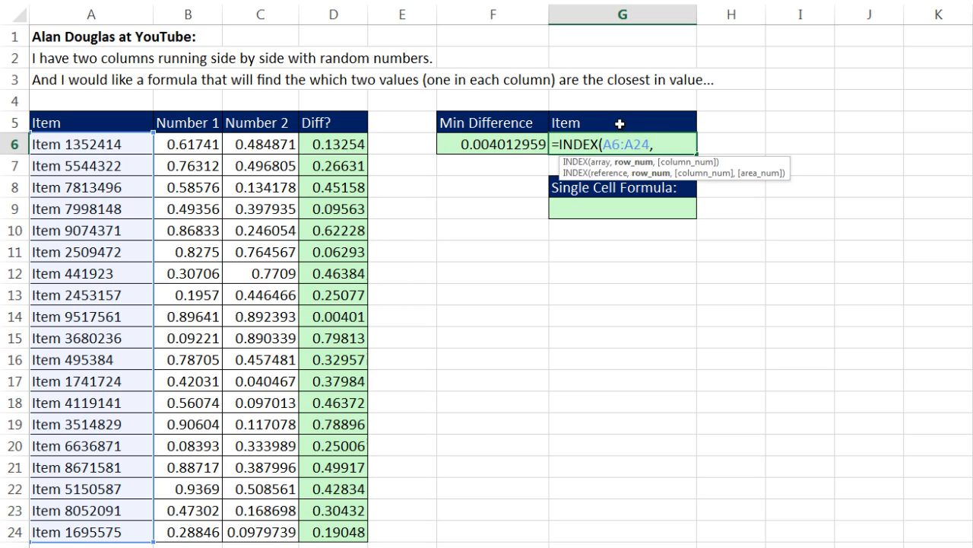
mouse_move(635, 165)
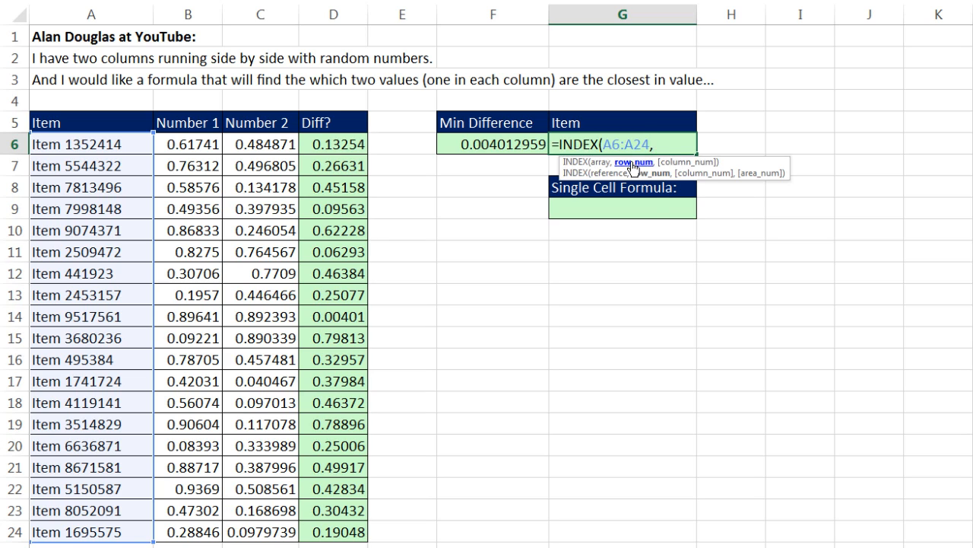
type("MATCH(F6")
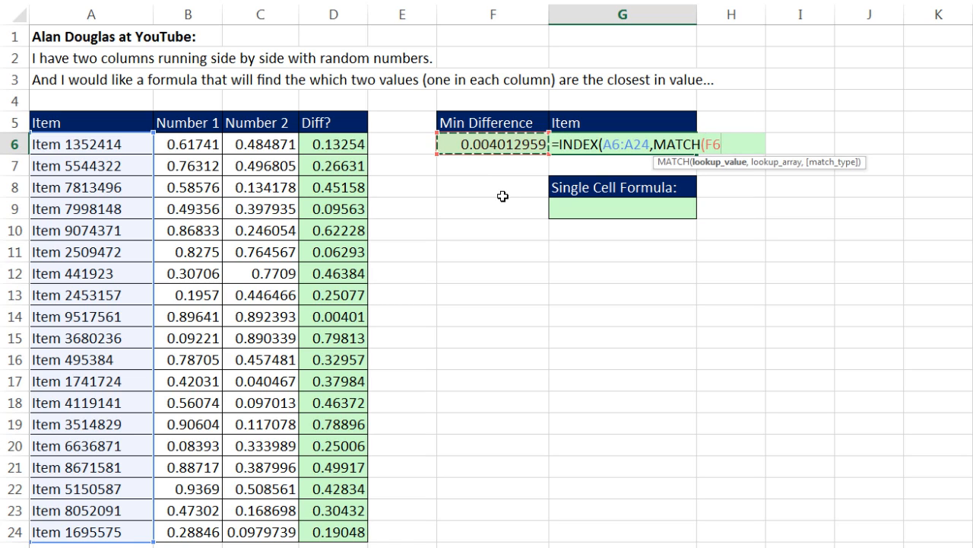
type(",")
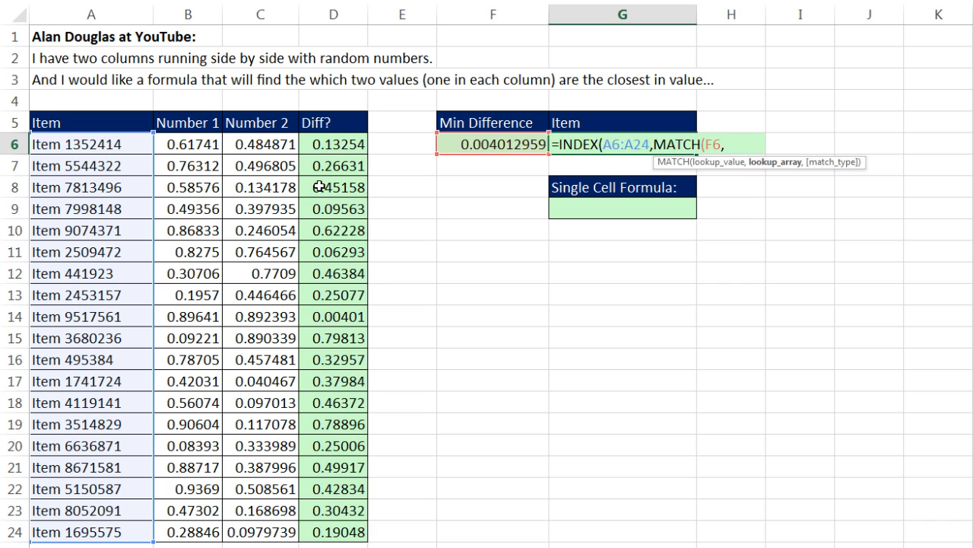
left_click_drag(333, 144, 333, 467)
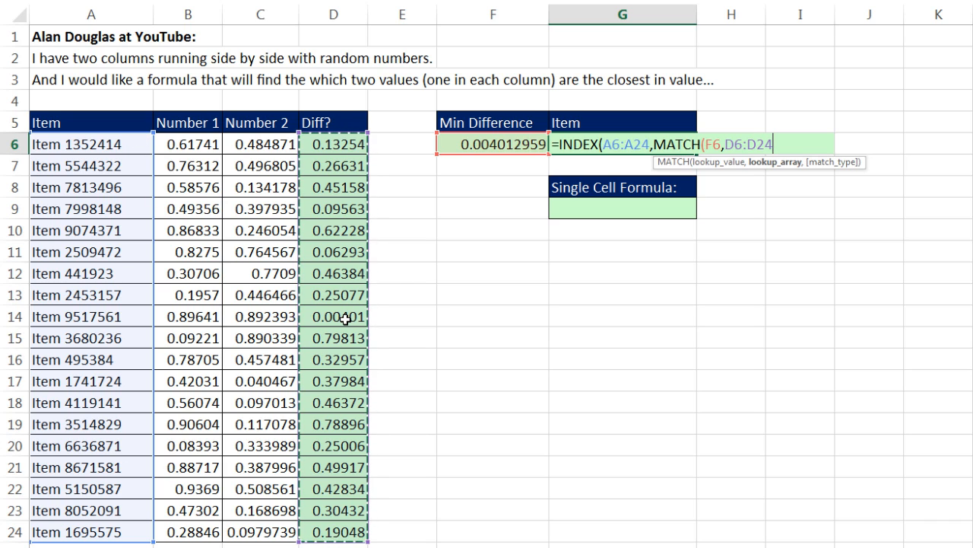
mouse_move(176, 240)
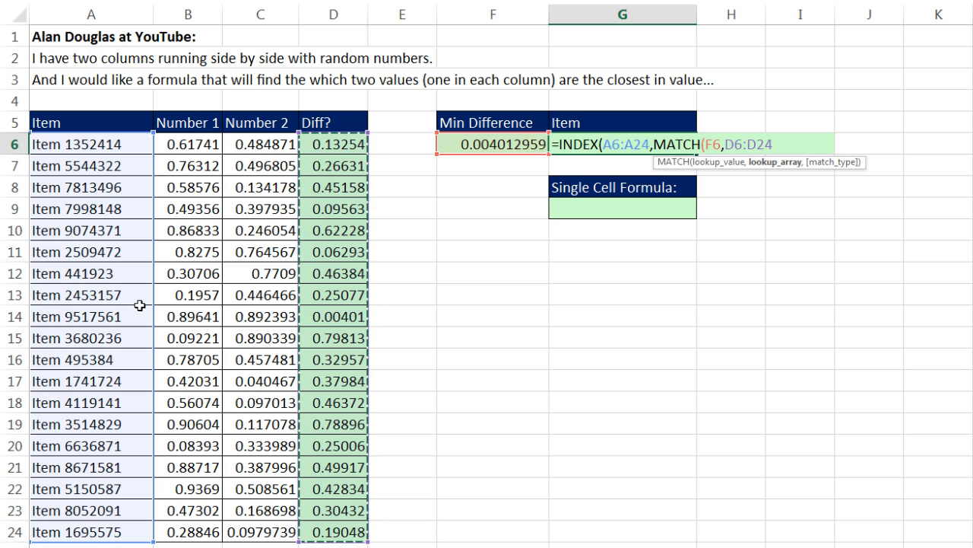
mouse_move(789, 170)
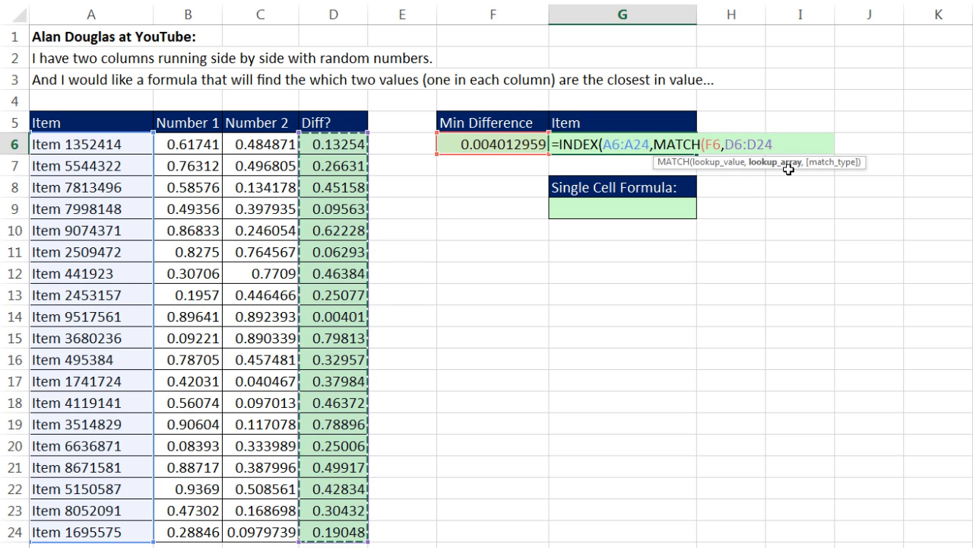
mouse_move(793, 188)
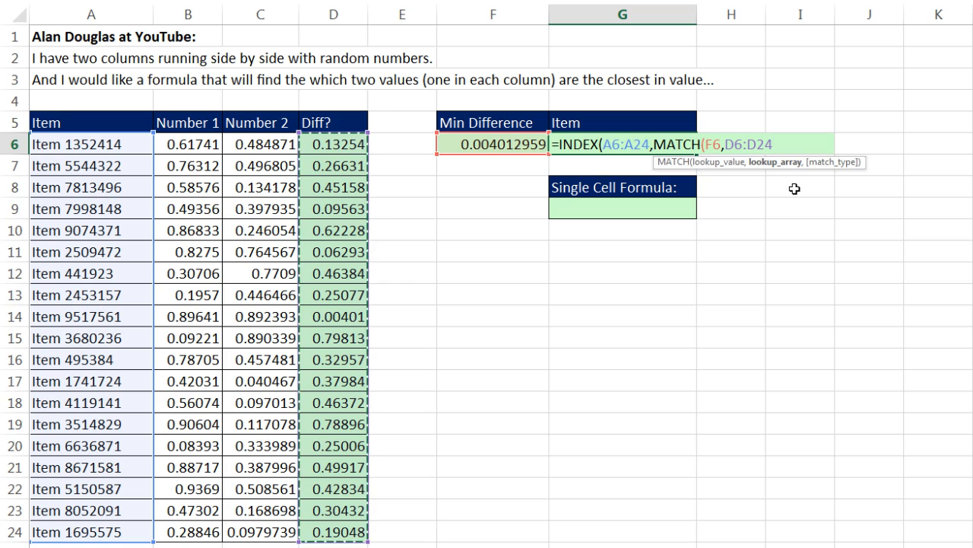
type(",")
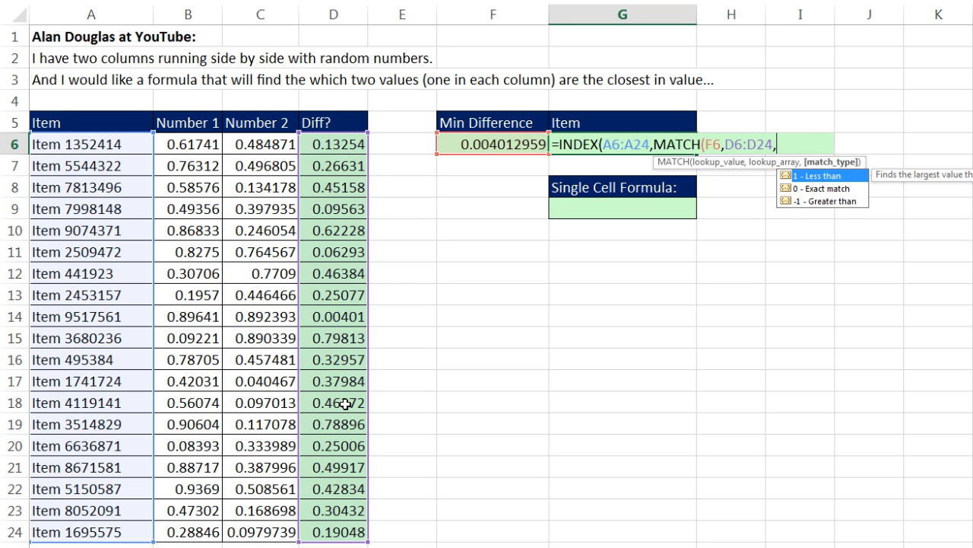
type("0)")
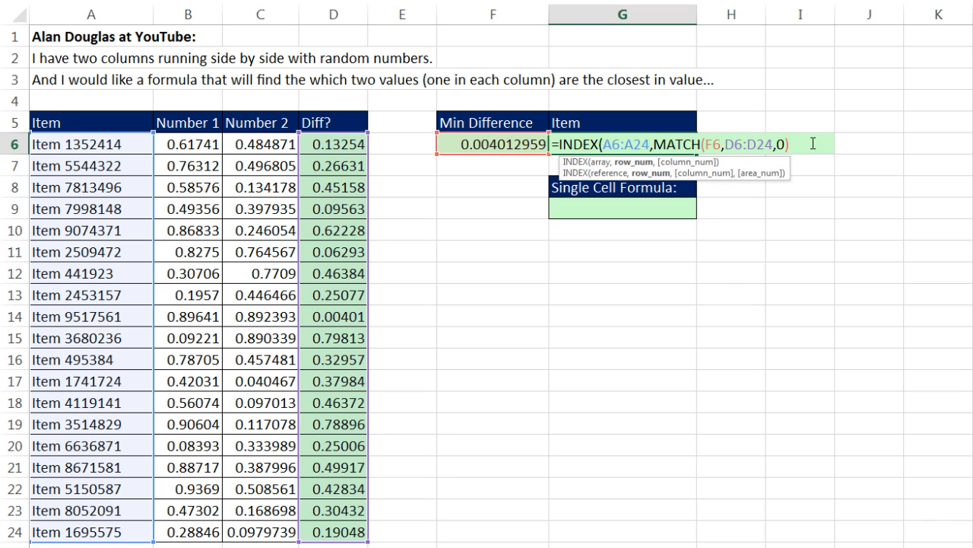
key("Enter")
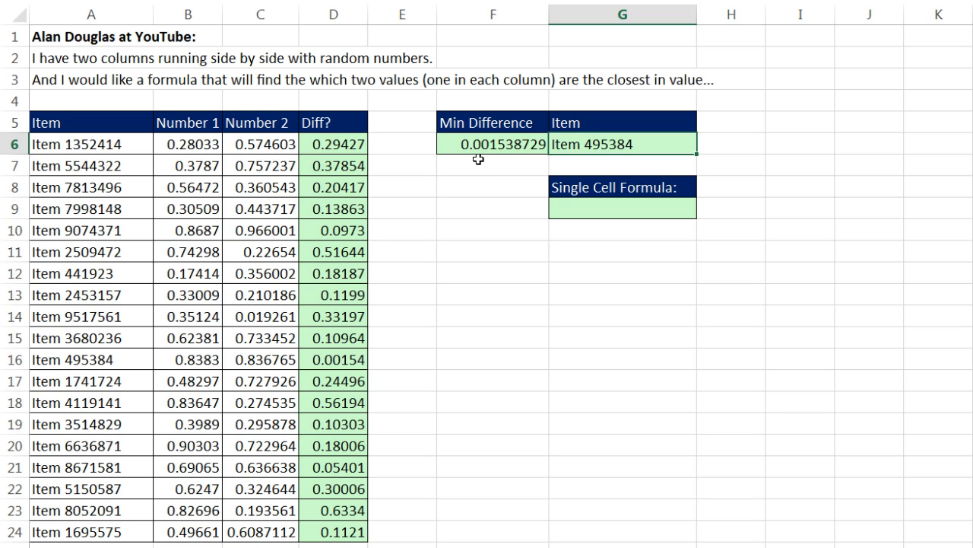
mouse_move(351, 363)
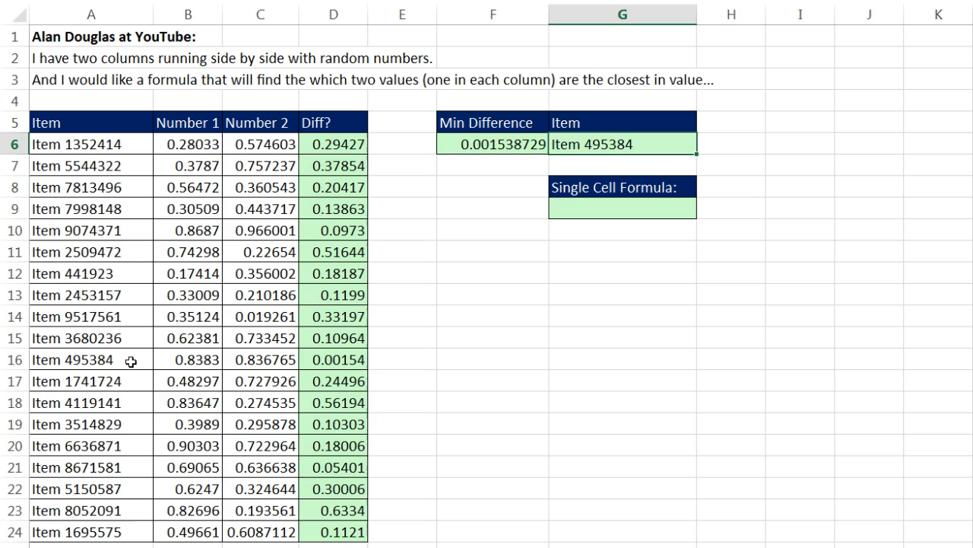
mouse_move(571, 144)
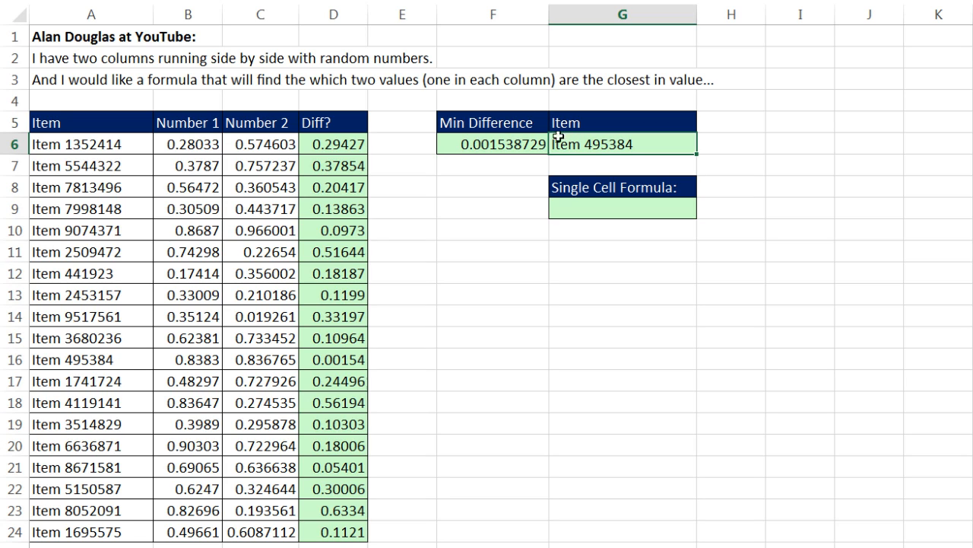
mouse_move(386, 100)
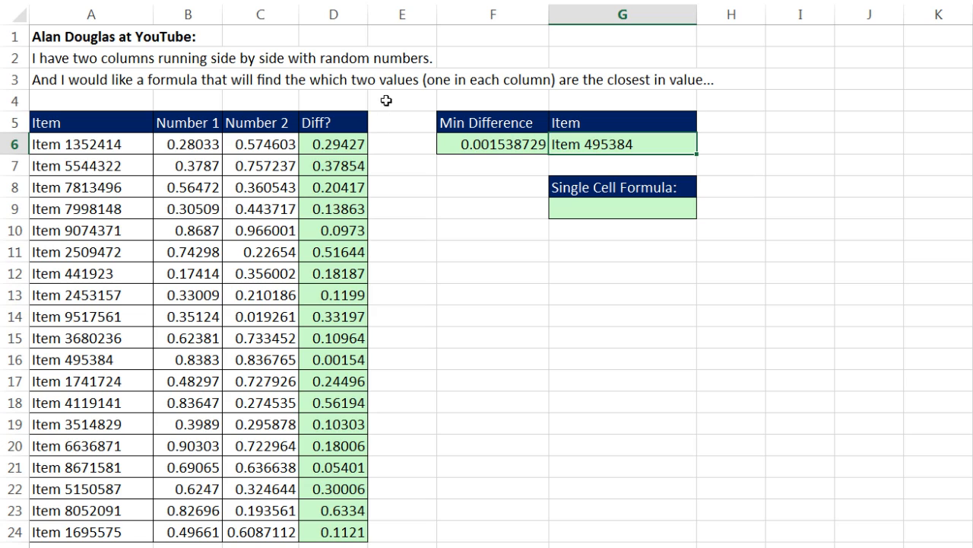
mouse_move(629, 213)
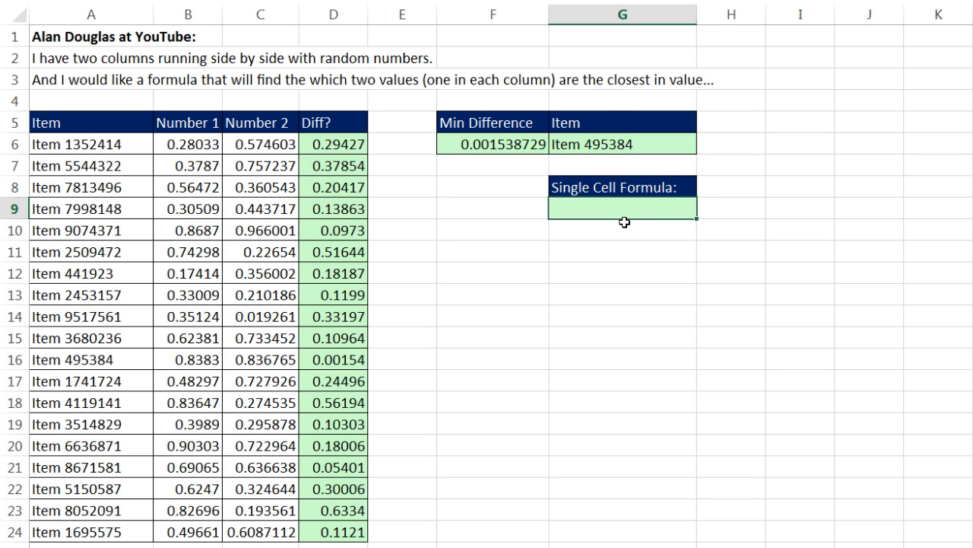
mouse_move(569, 231)
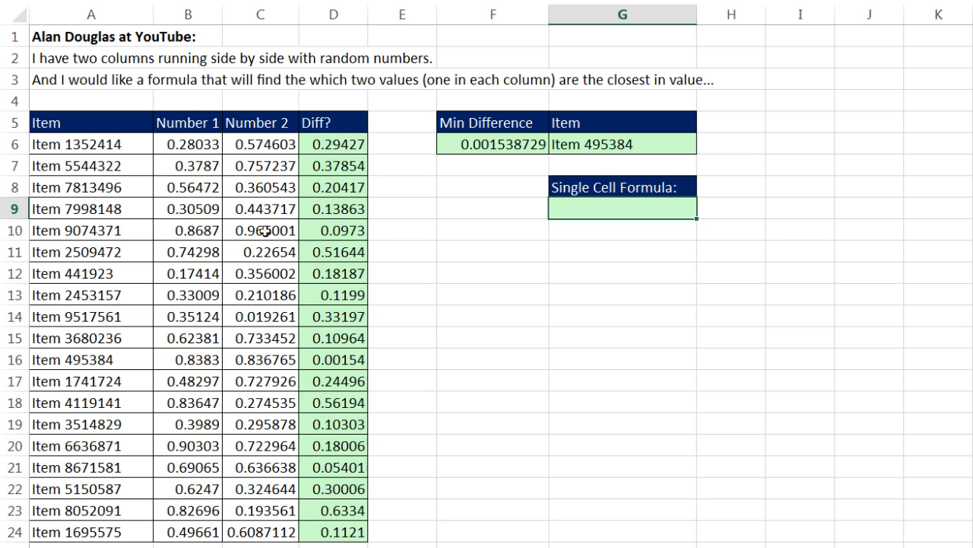
mouse_move(336, 138)
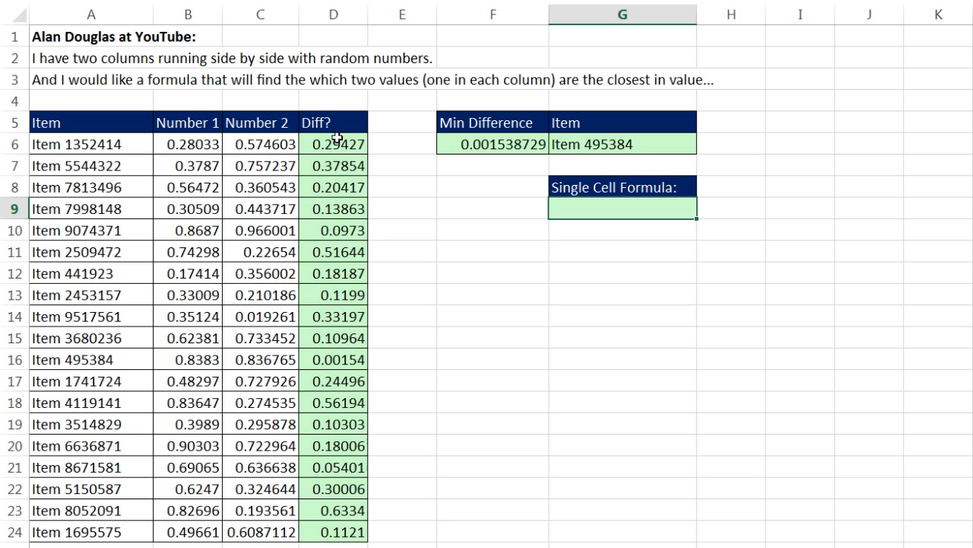
left_click(328, 12)
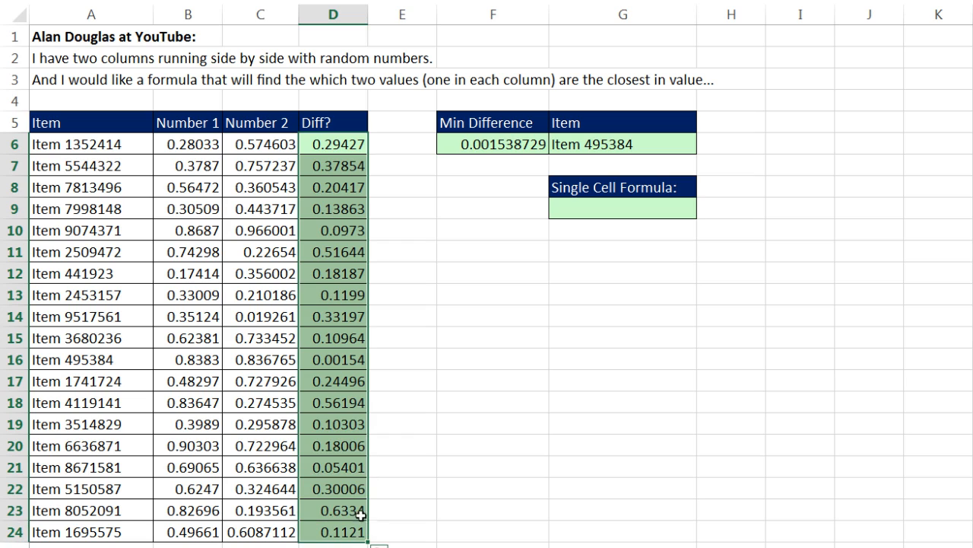
mouse_move(591, 196)
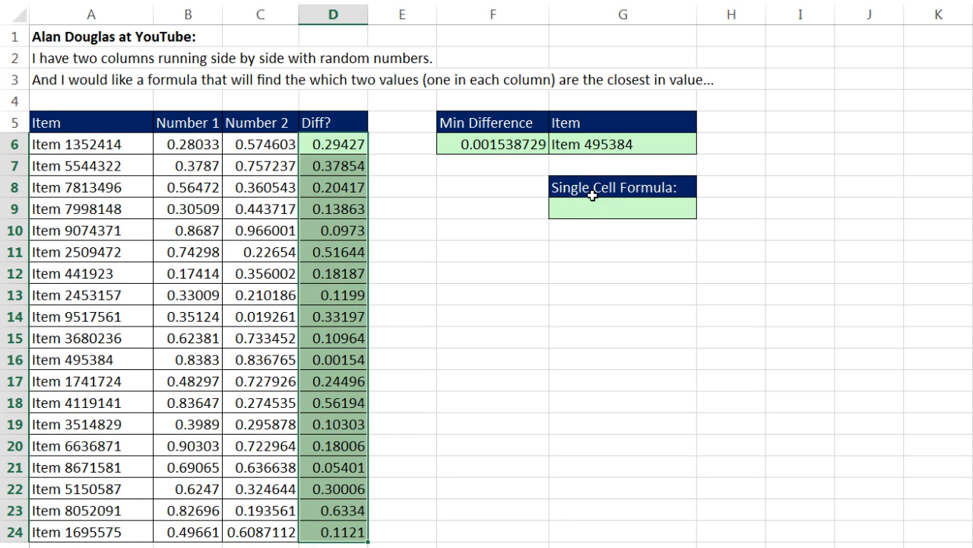
mouse_move(589, 211)
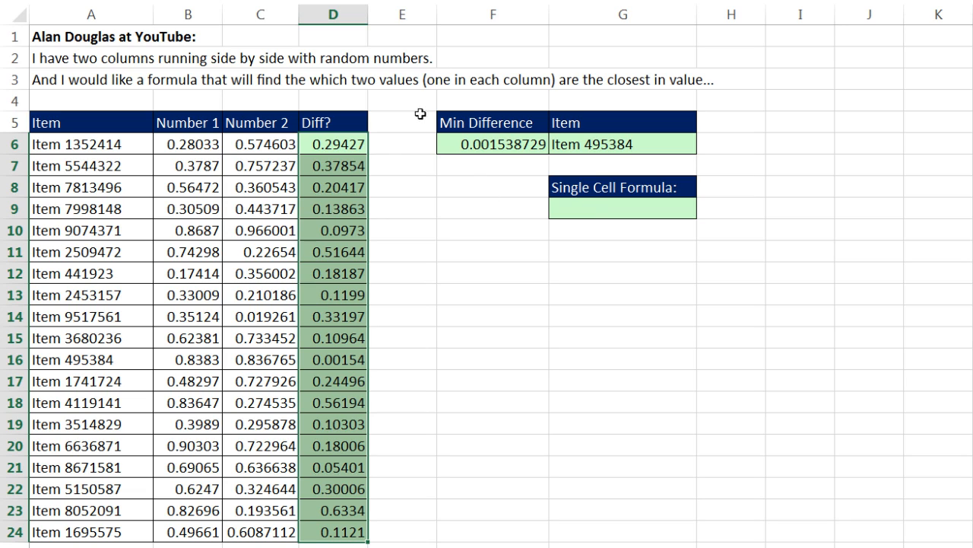
mouse_move(393, 158)
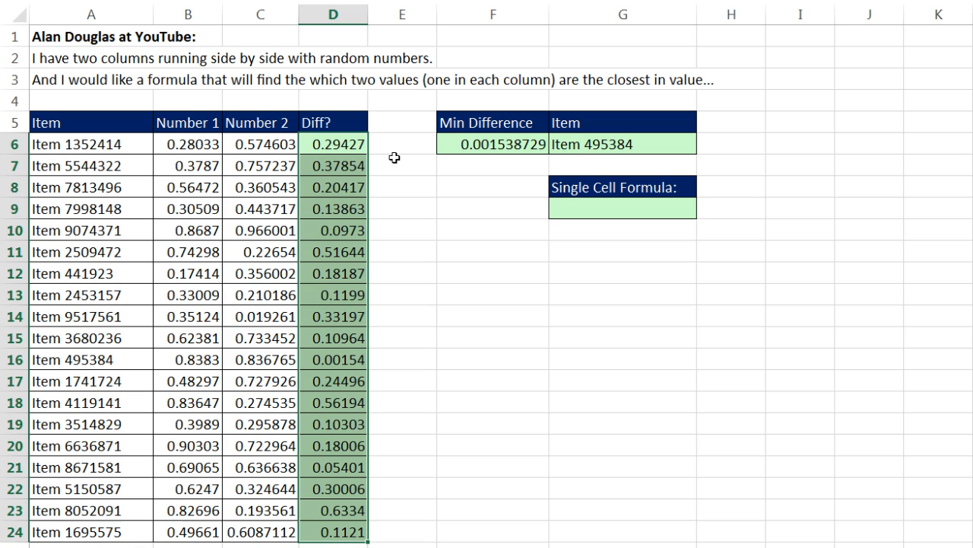
mouse_move(647, 144)
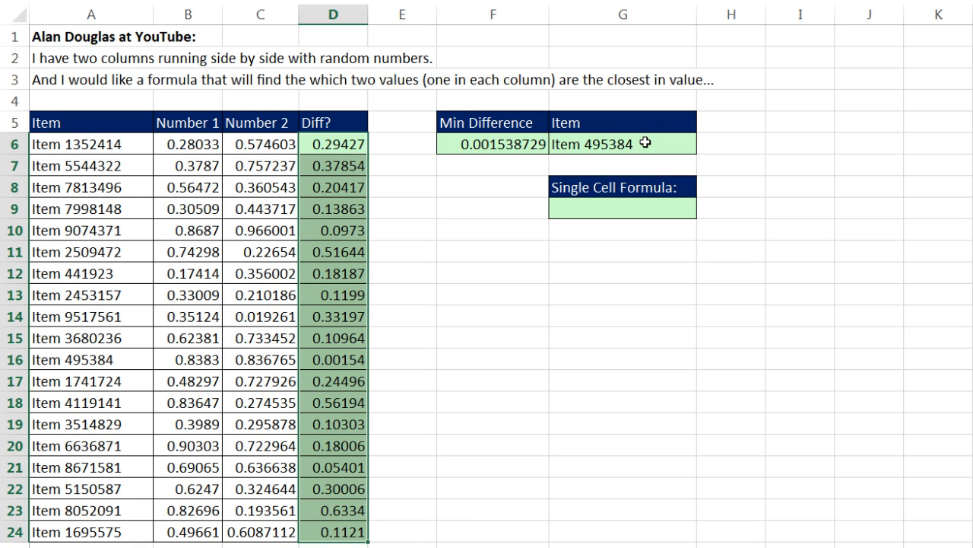
type("=INDEX(A6:A24,MATCH(F6,D6:D24,0))")
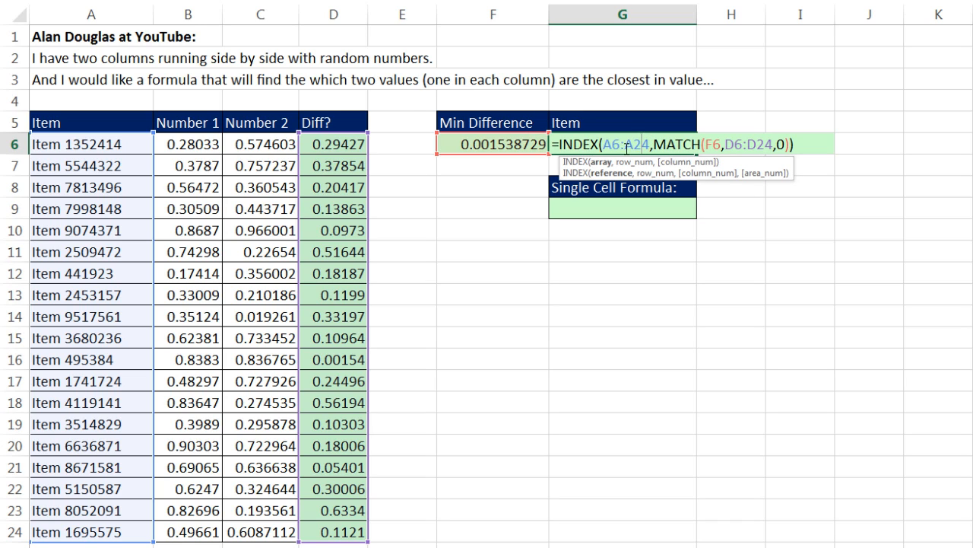
mouse_move(306, 144)
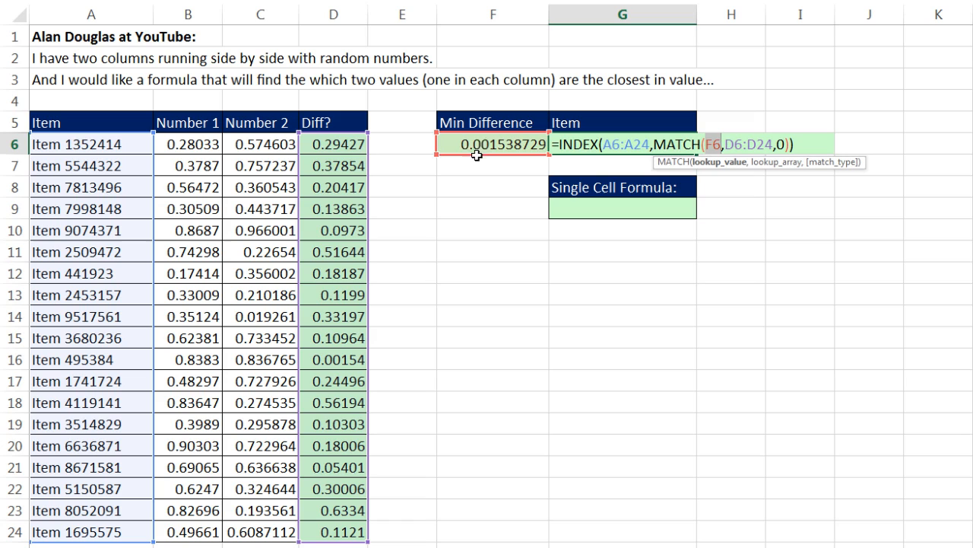
mouse_move(633, 45)
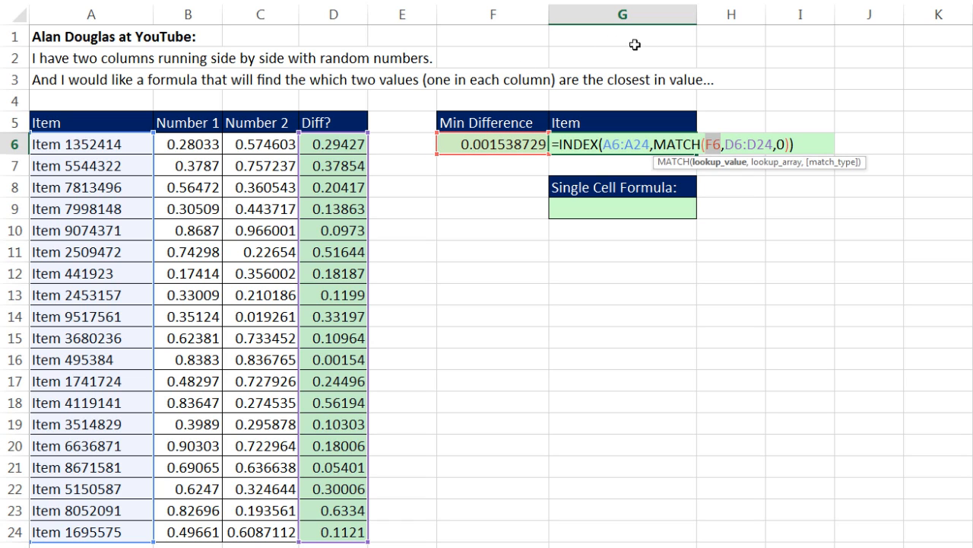
mouse_move(719, 170)
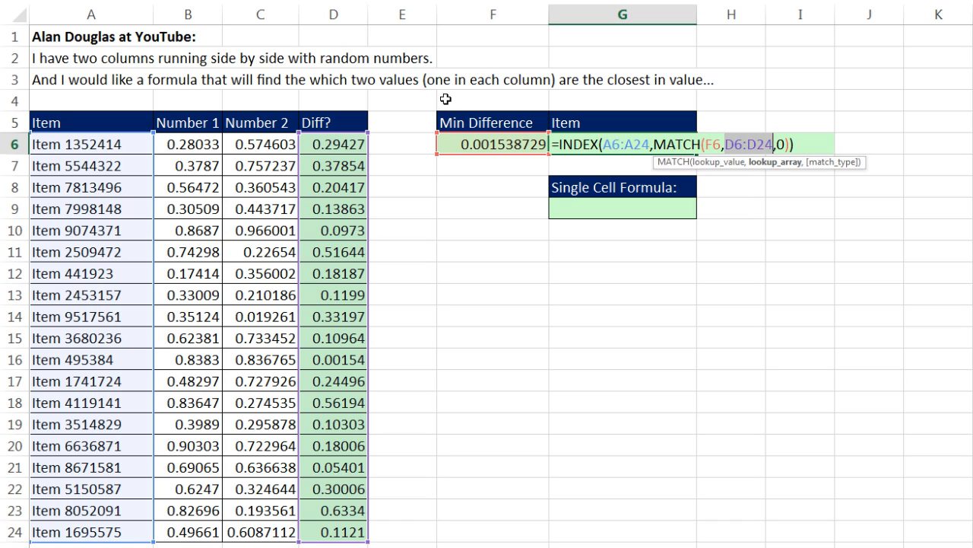
mouse_move(338, 250)
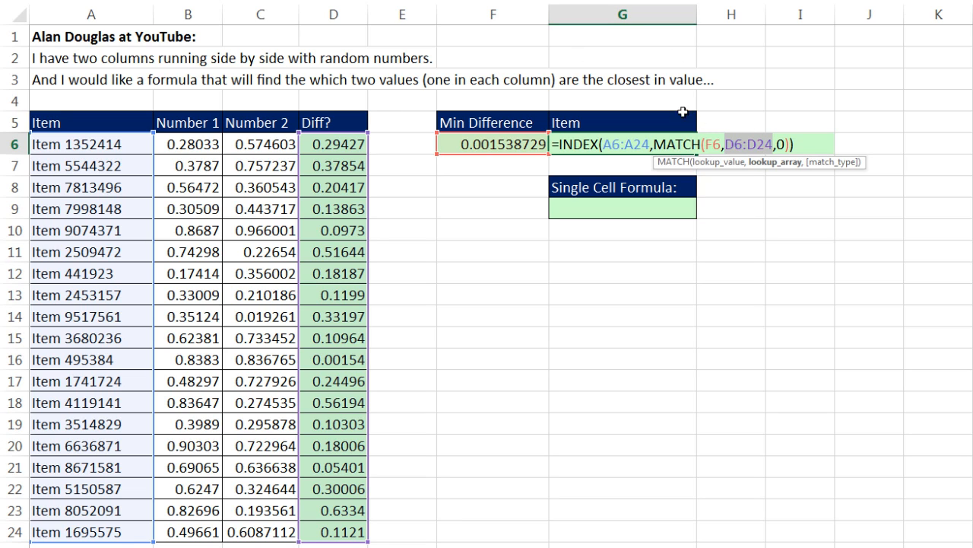
- Confirm G6's INDEX/MATCH formula unchanged, still returning Item 495384
key("Enter")
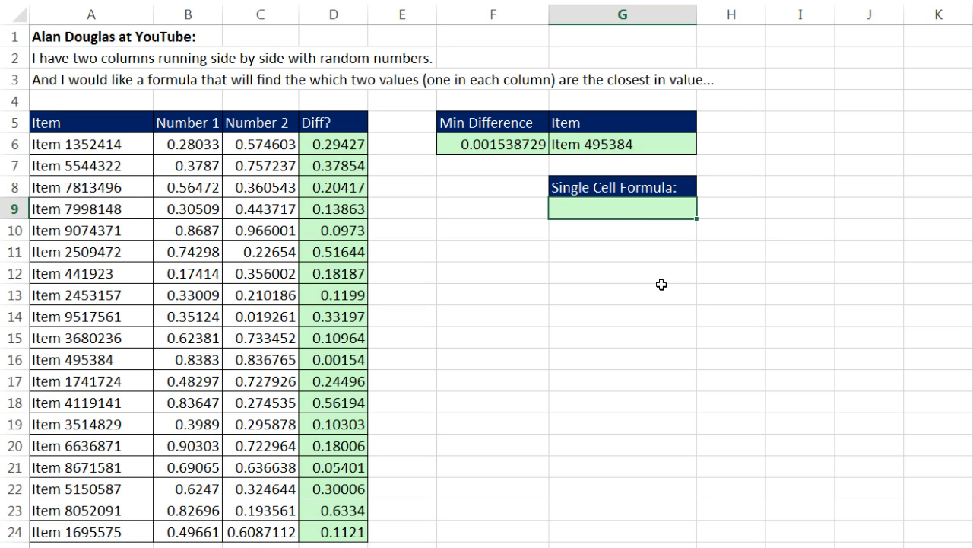
- Build =ABS(B6:B24-C6:C24) in G9 and preview the difference array with F9
type("=a")
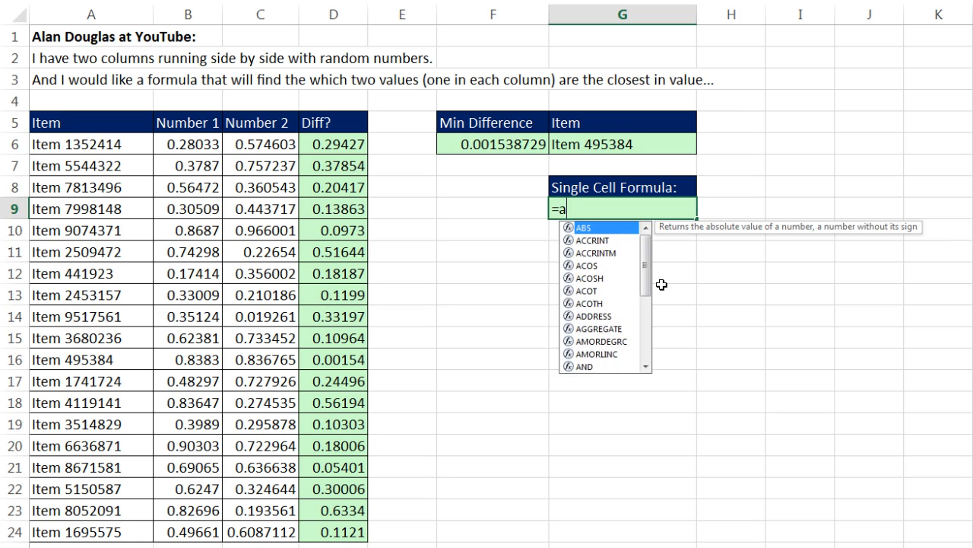
type("BS(")
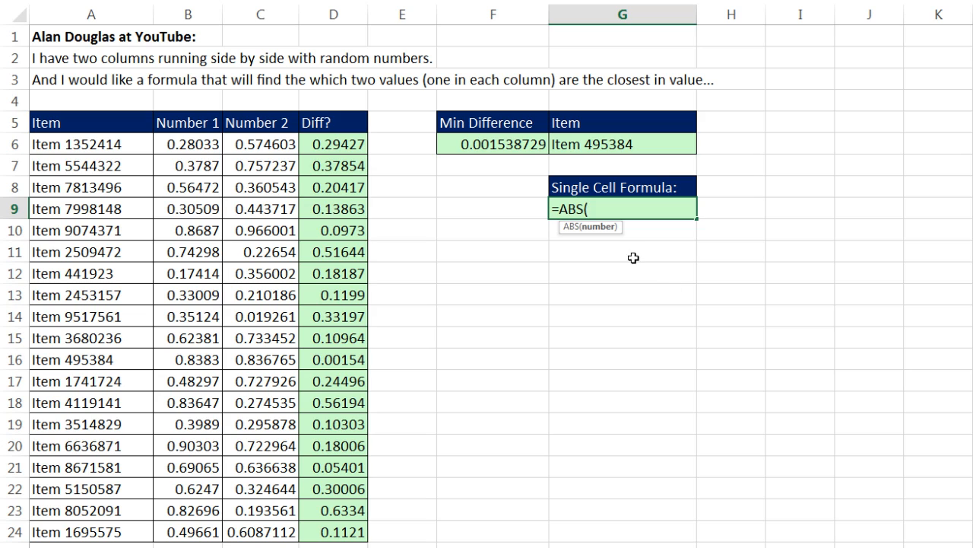
mouse_move(190, 142)
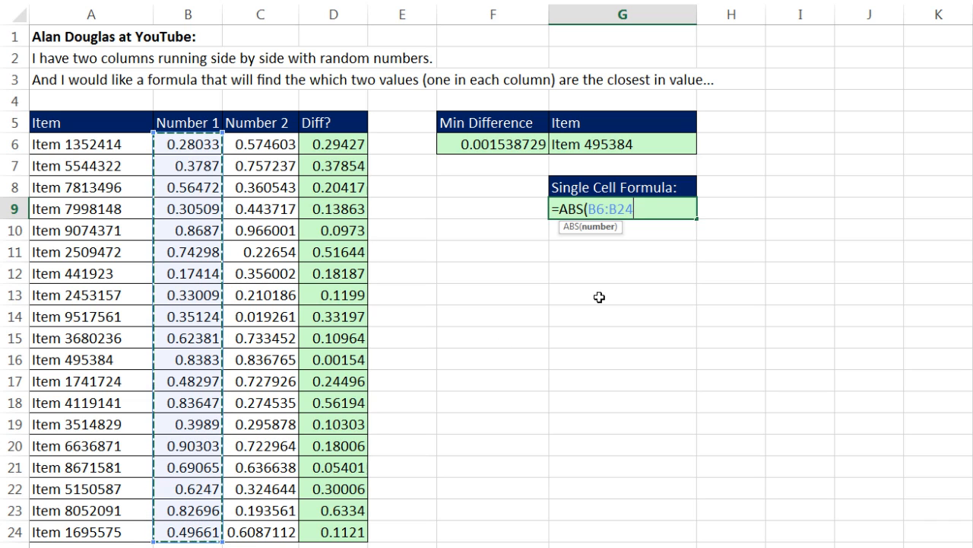
mouse_move(638, 295)
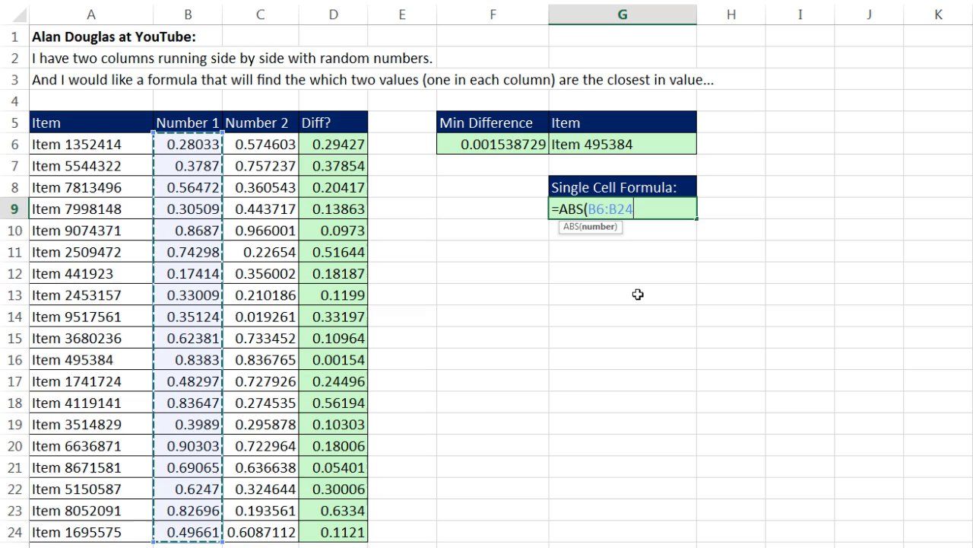
type("-")
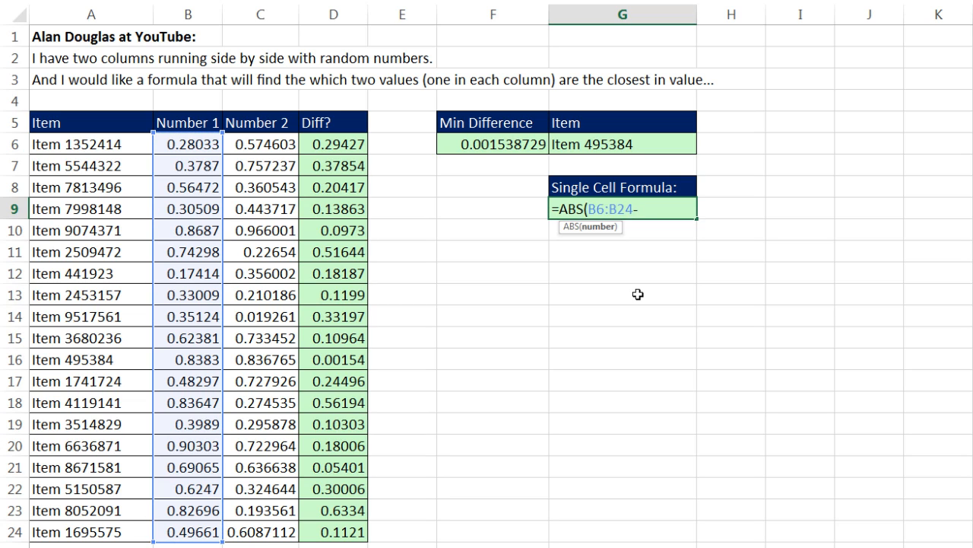
mouse_move(631, 275)
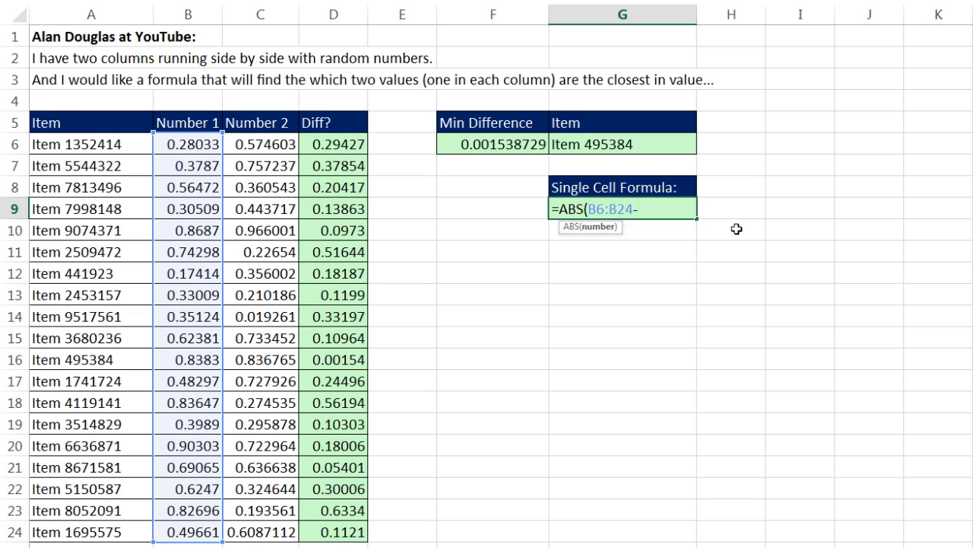
mouse_move(606, 227)
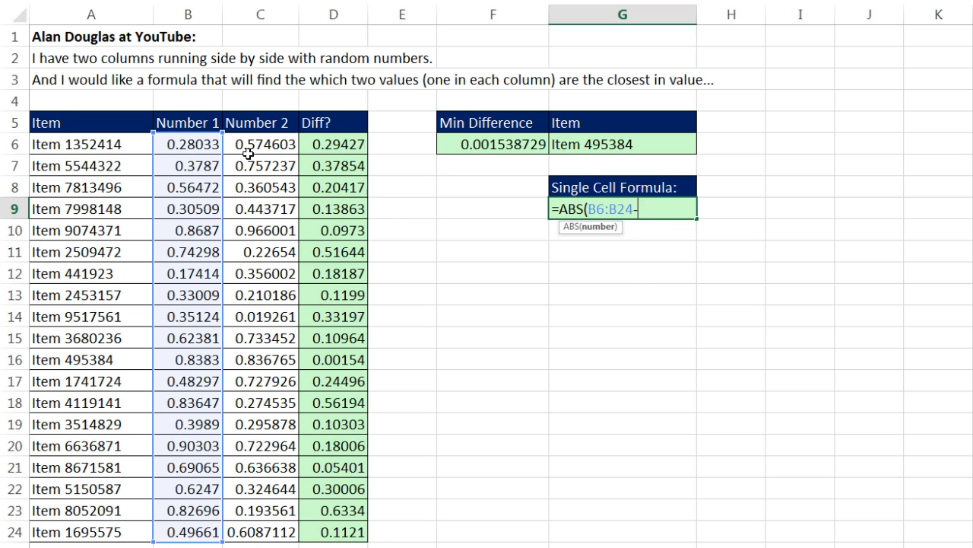
left_click_drag(260, 143, 260, 511)
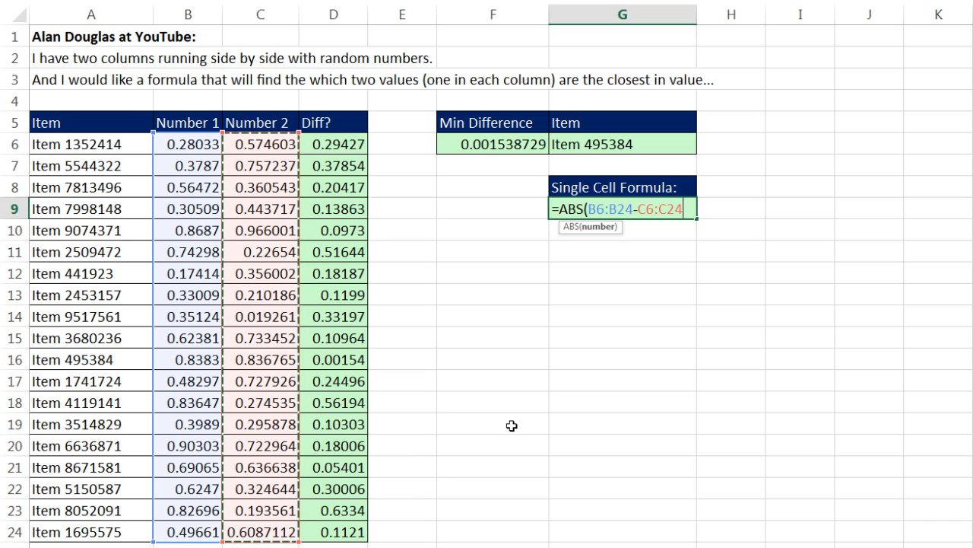
type(")")
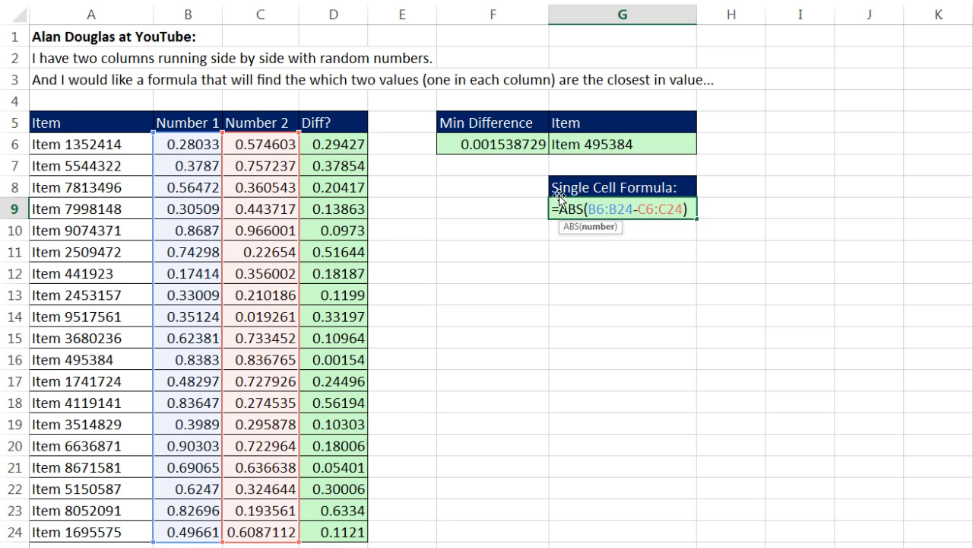
mouse_move(582, 290)
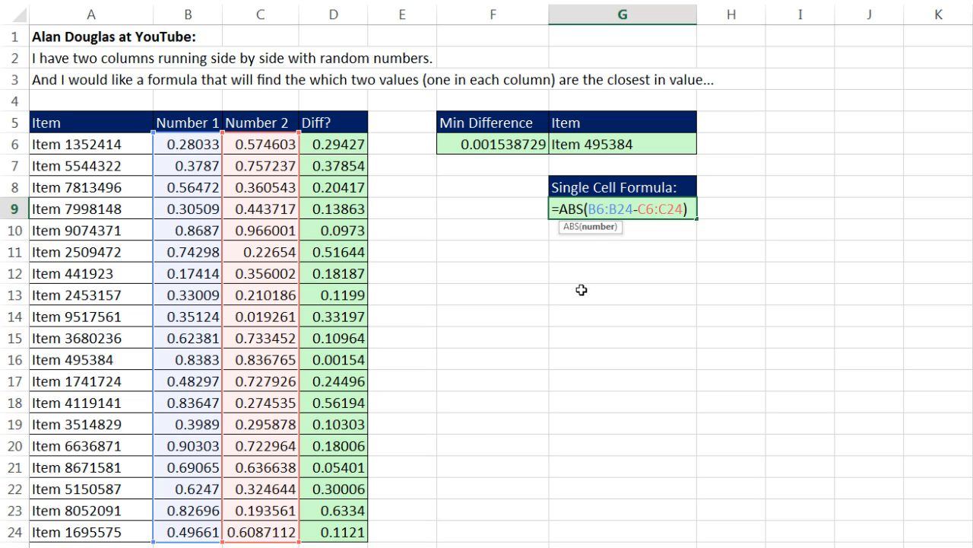
key("F9")
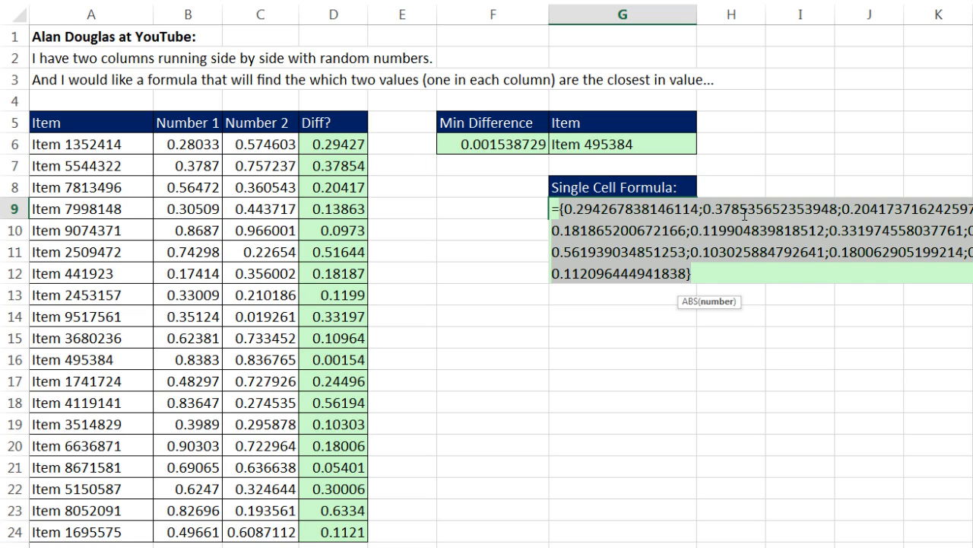
key("Ctrl+z")
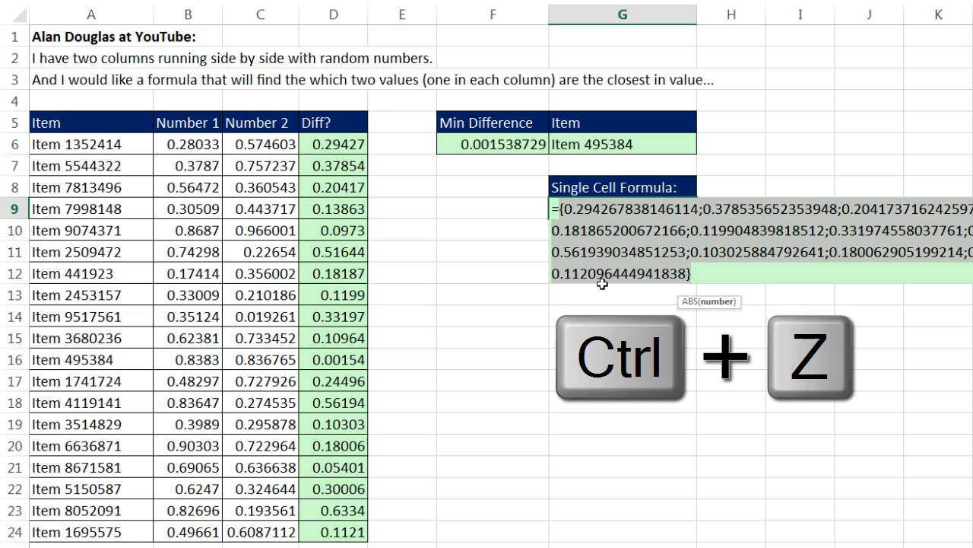
key("Ctrl+z")
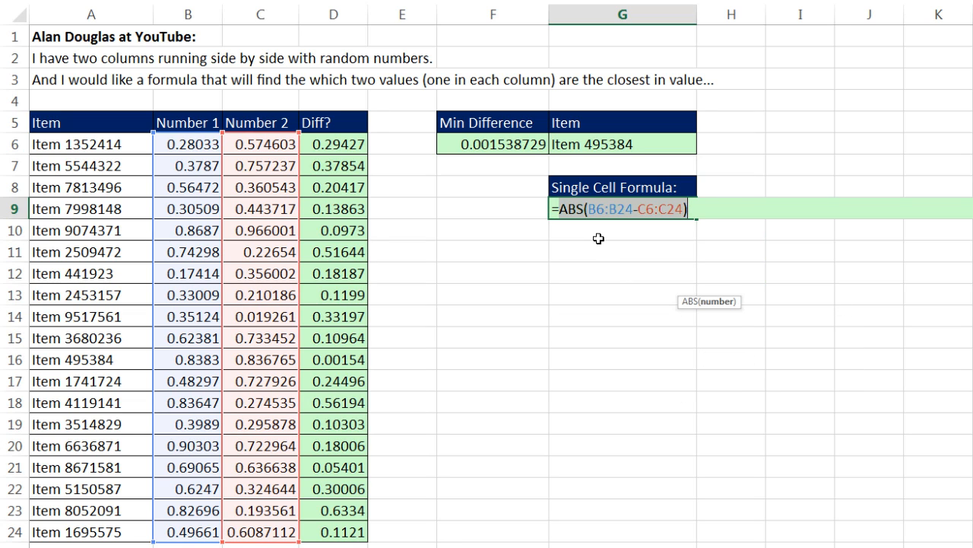
key("Ctrl+c")
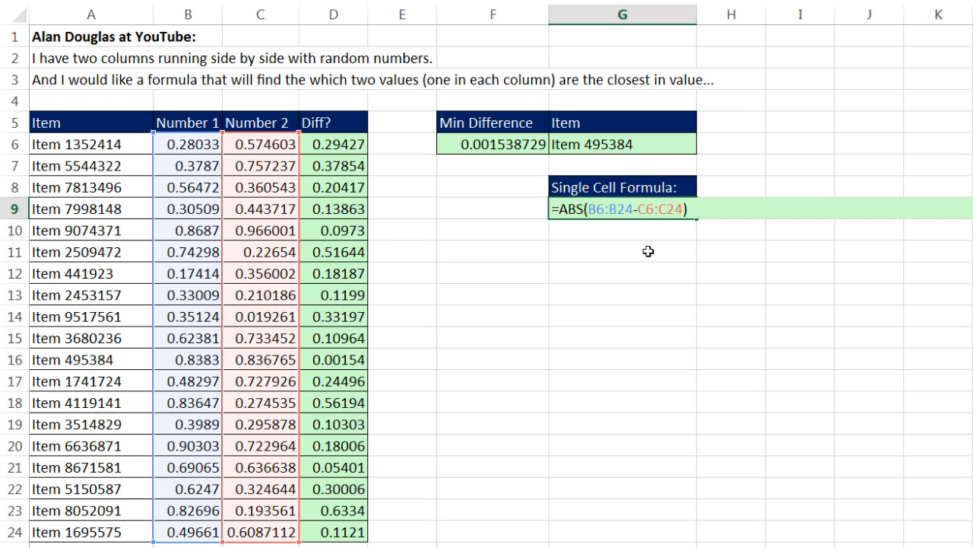
- Extend G9 to =MATCH(MIN(ABS(B6:B24-C6:C24)),ABS(B6:B24-C6:C24),0)
type("ma")
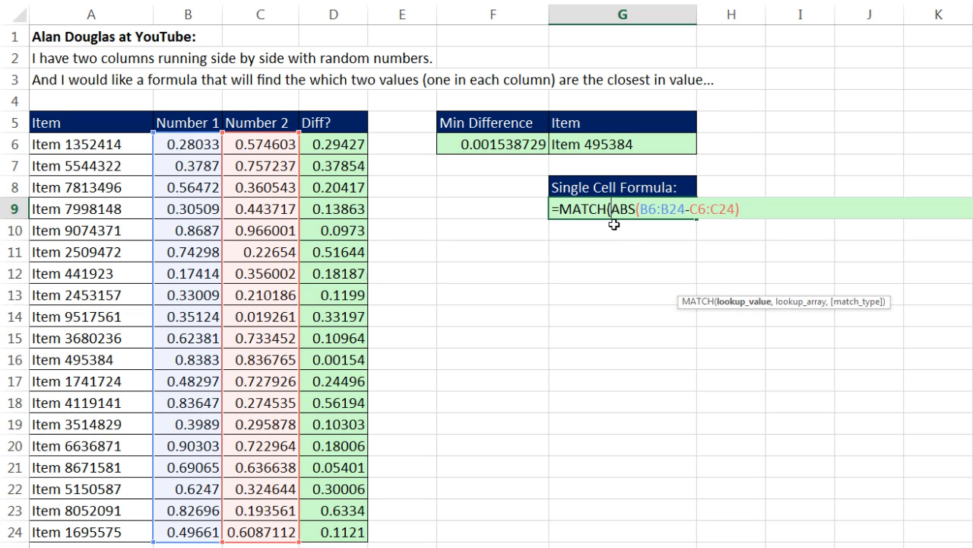
mouse_move(627, 237)
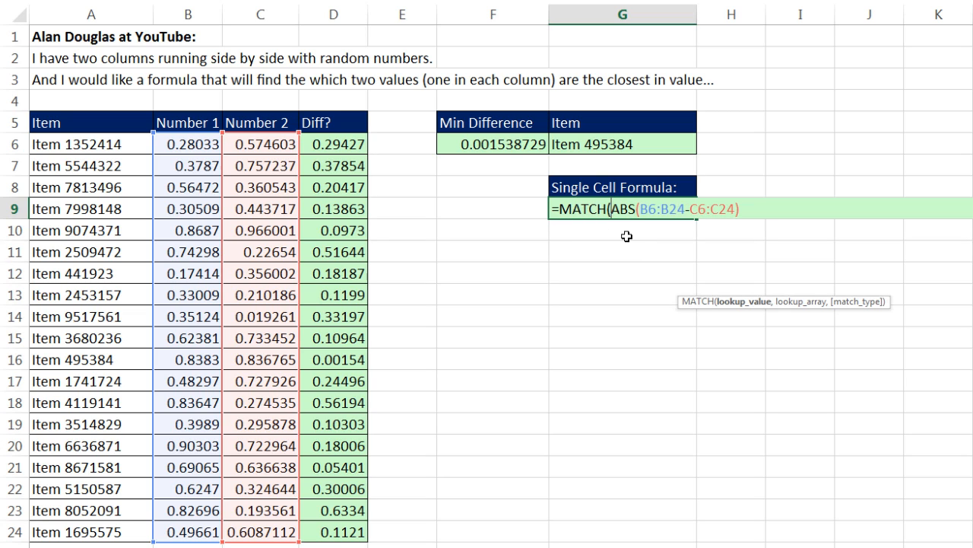
mouse_move(730, 311)
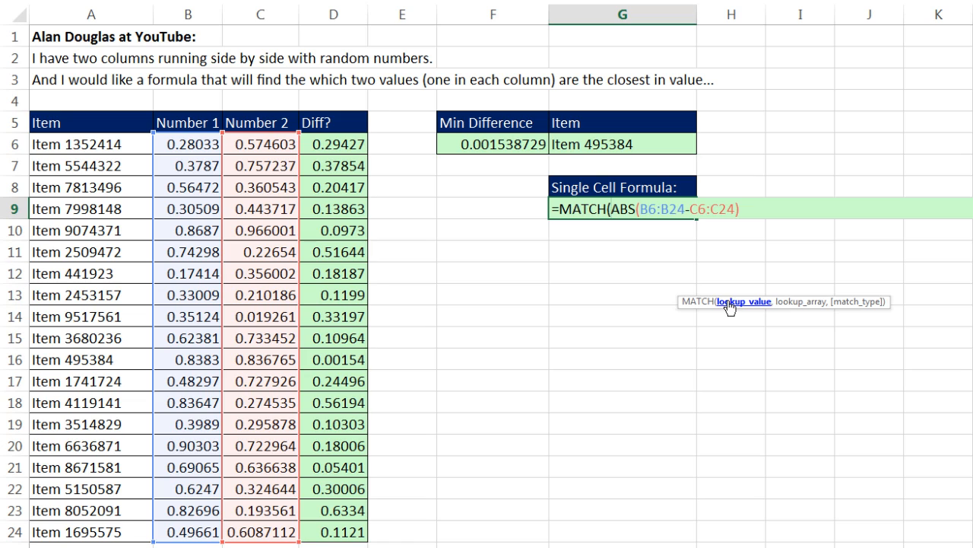
mouse_move(504, 162)
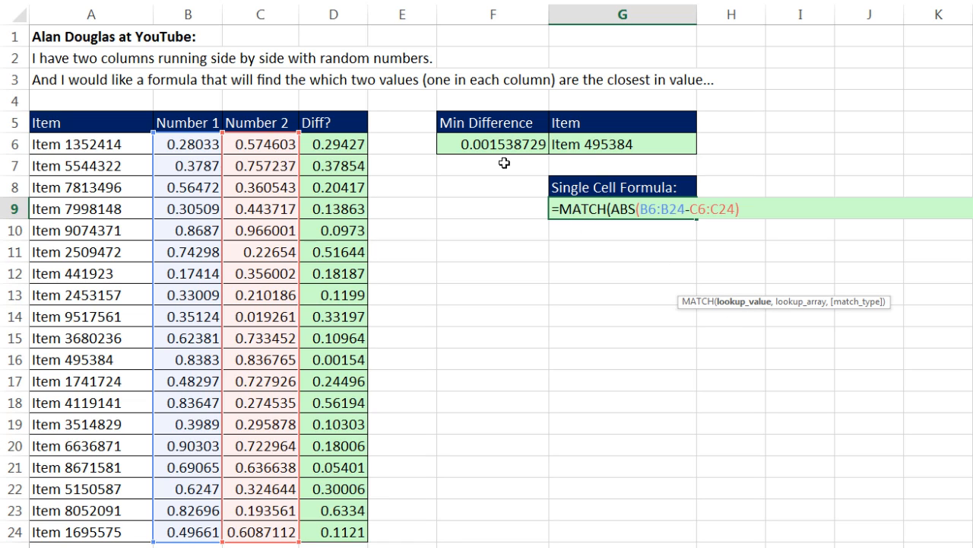
mouse_move(579, 334)
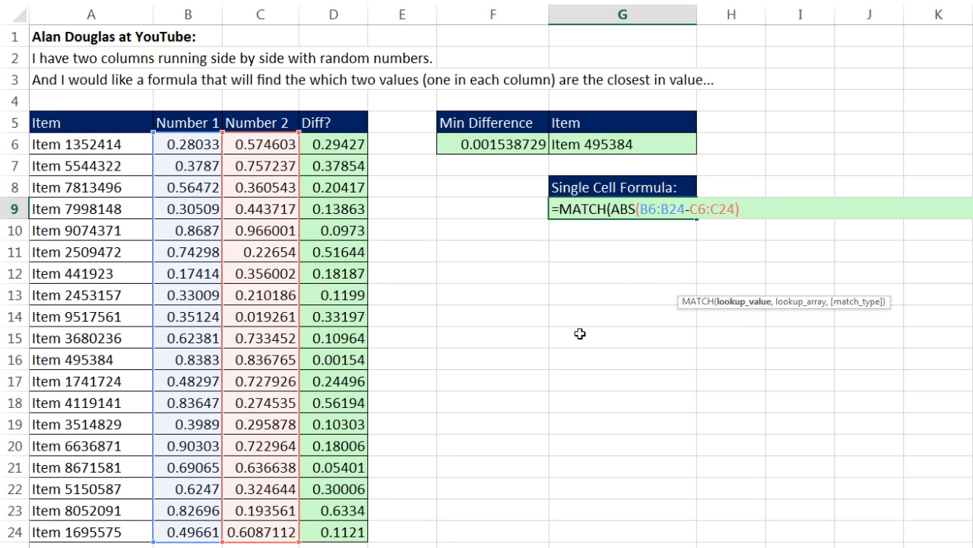
type("MIN(")
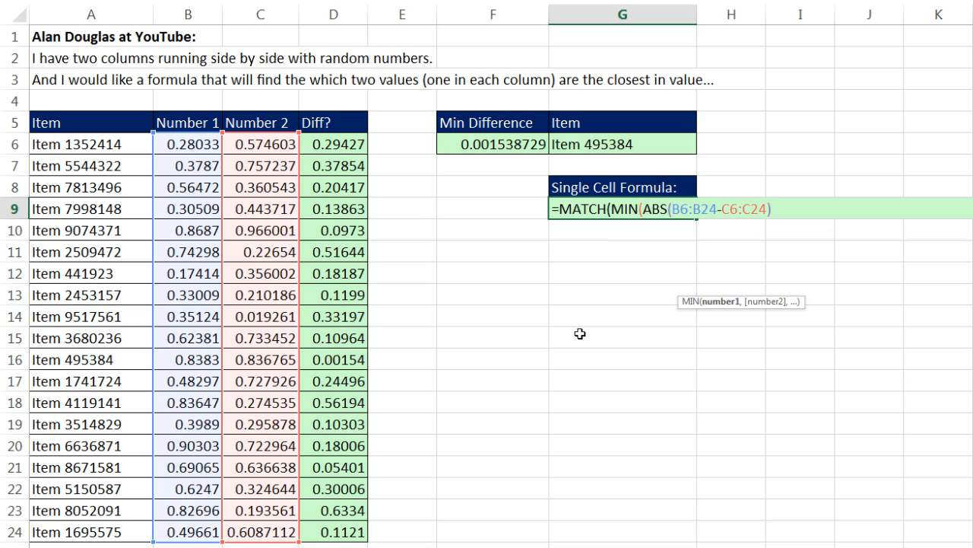
key("Ctrl+V")
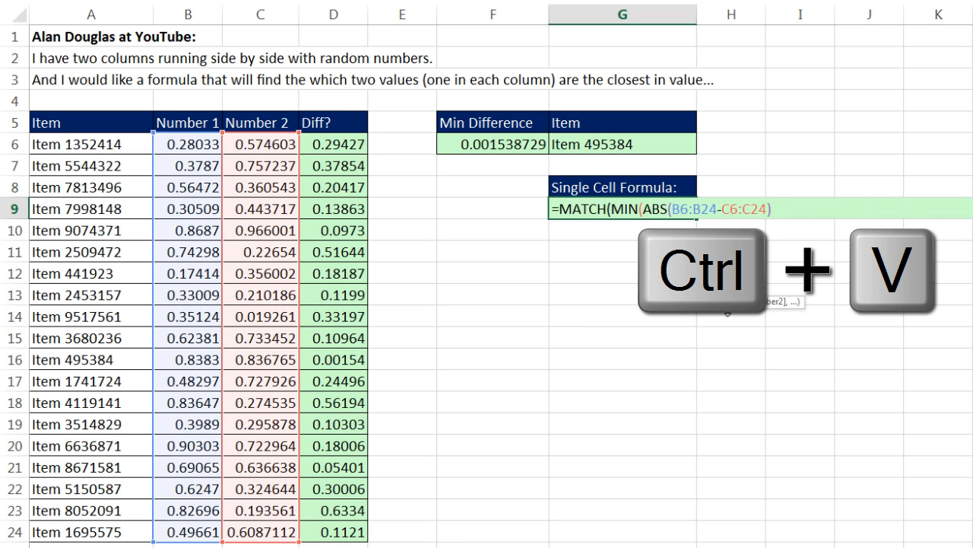
key("ctrl+v")
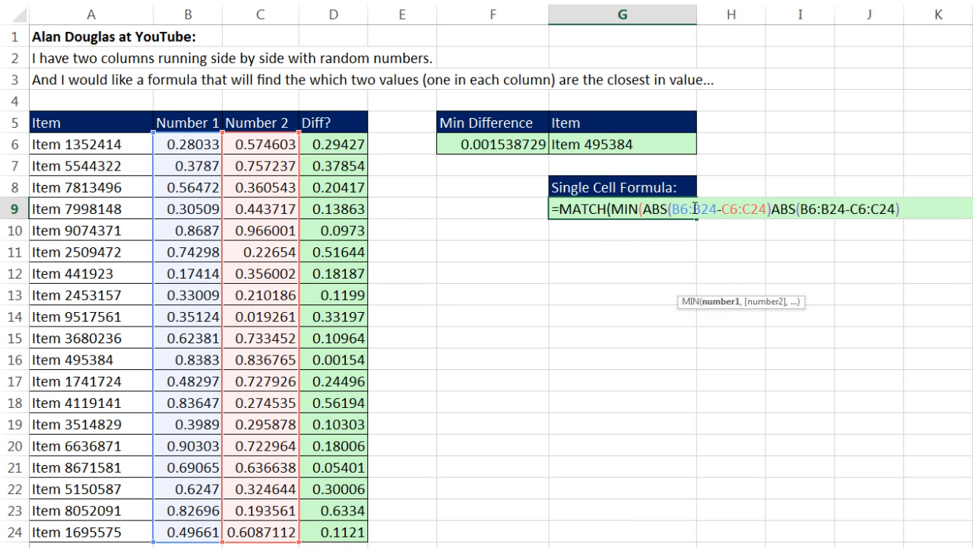
type("),")
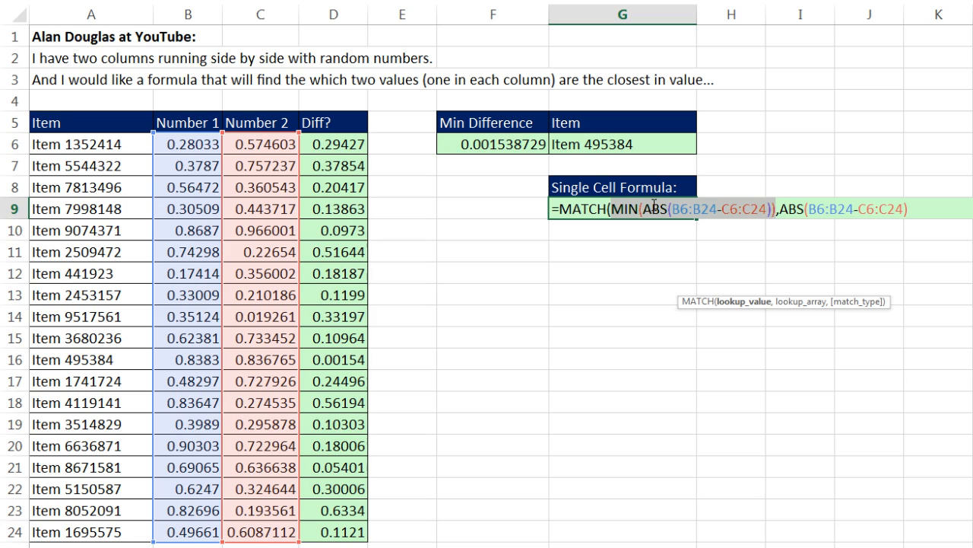
mouse_move(765, 280)
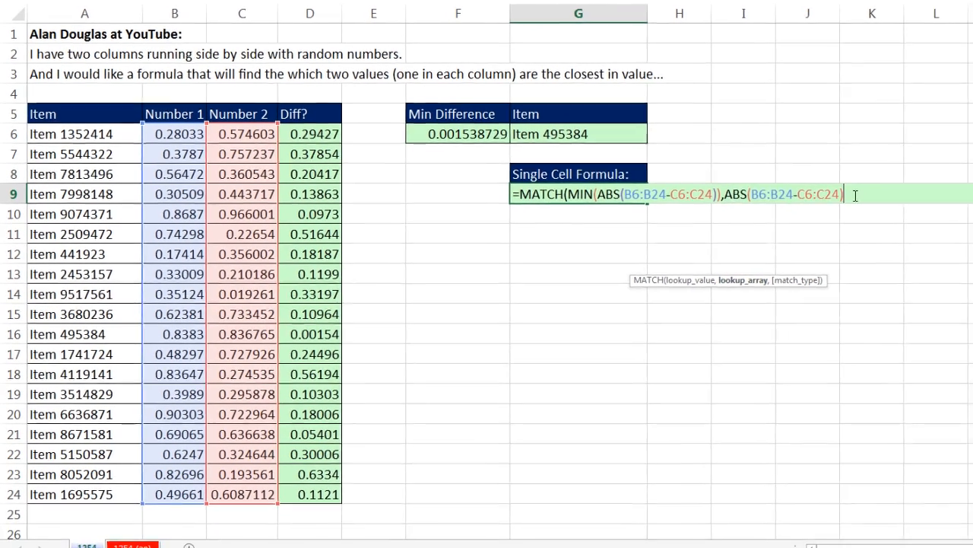
type(",0)")
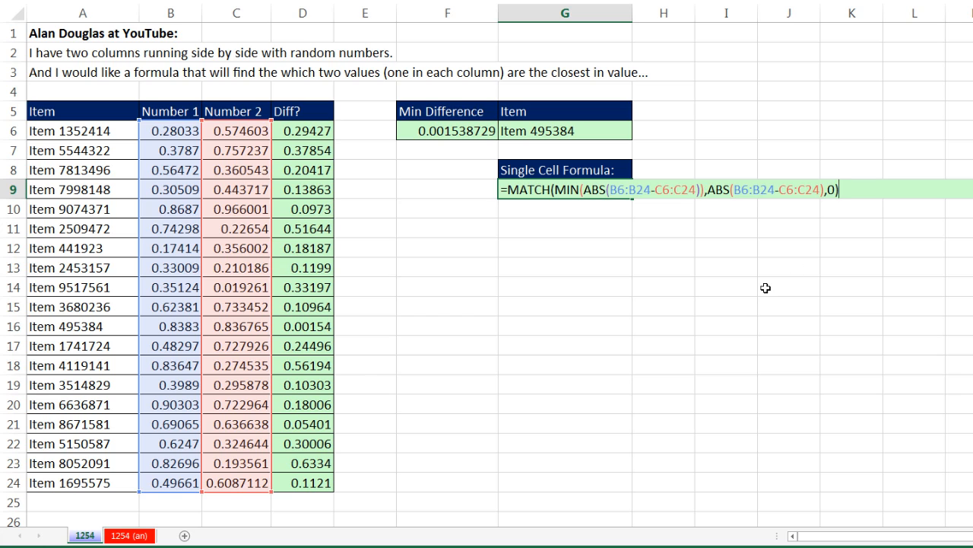
- Evaluate G9's MATCH formula to preview position 11, then restore the full formula text
key("F9")
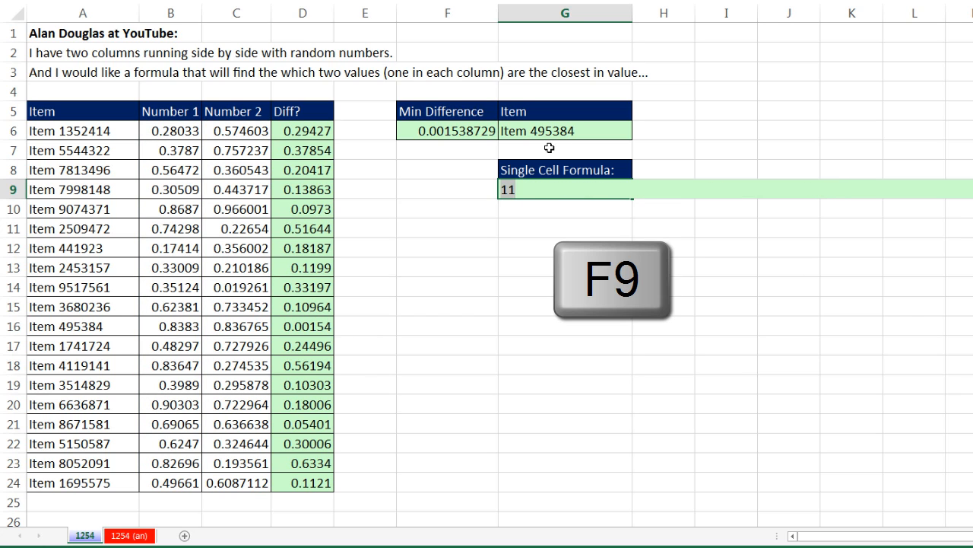
key("f9")
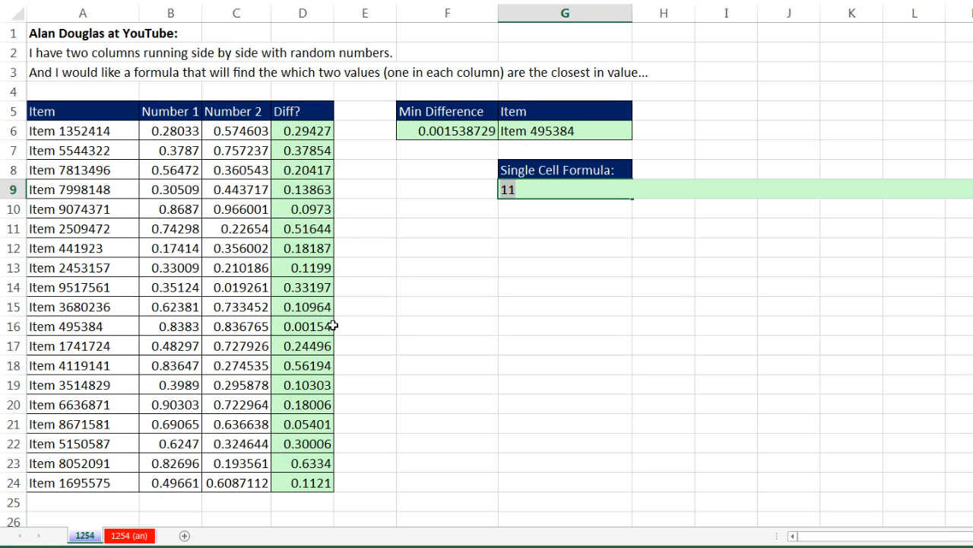
mouse_move(491, 254)
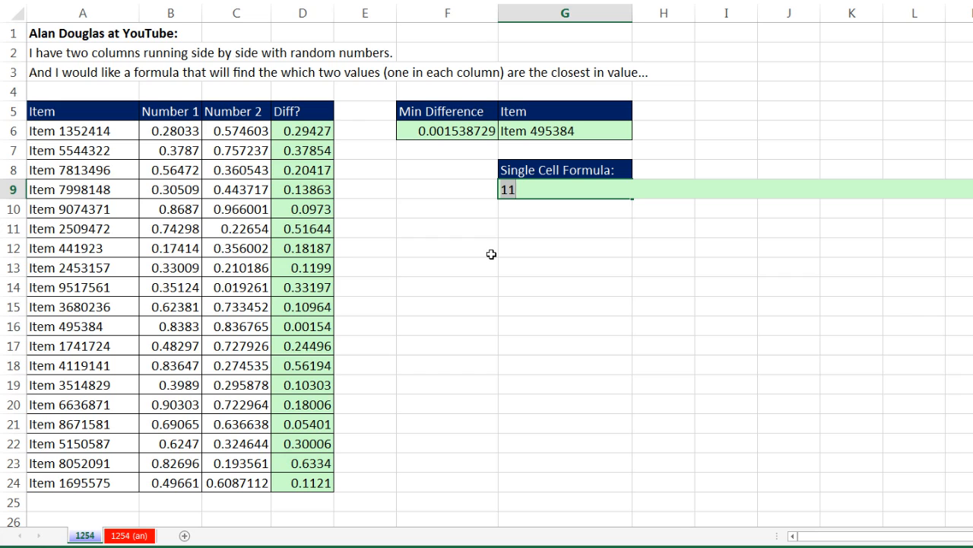
type("=MATCH(MIN(ABS(B6:B24-C6:C24)),ABS(B6:B24-C6:C24),0)")
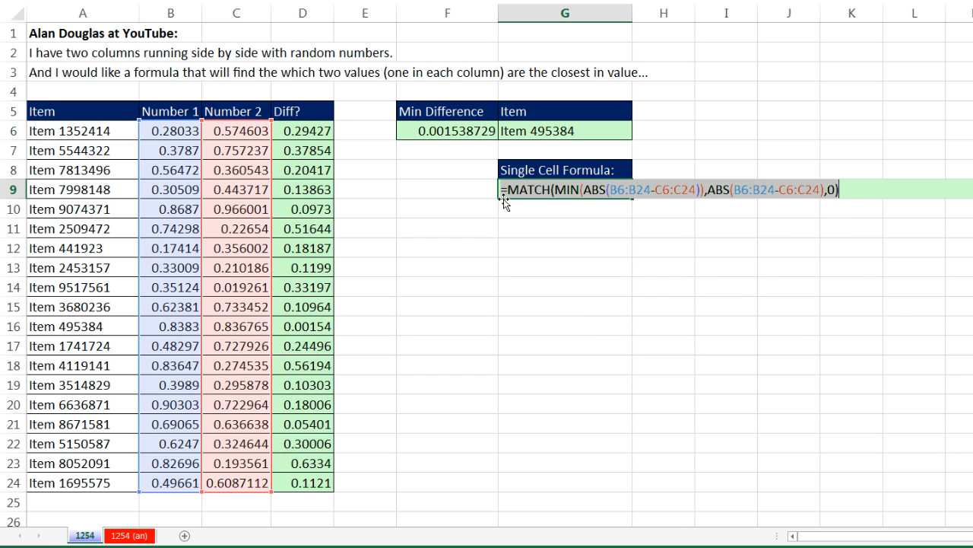
- Wrap the MATCH formula in INDEX(A6:A24, ...) over the Item names
type("i")
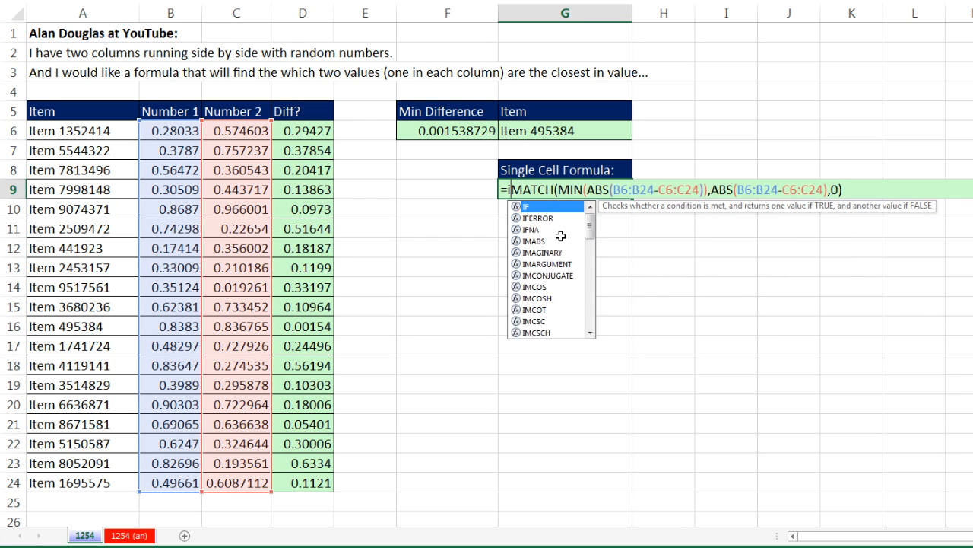
type("NDEX(A6:A24,")
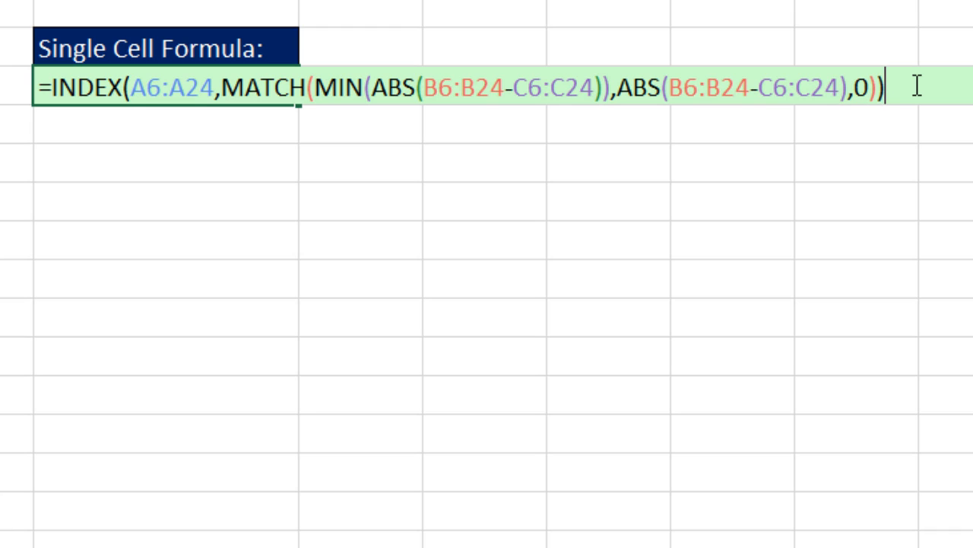
left_click(455, 88)
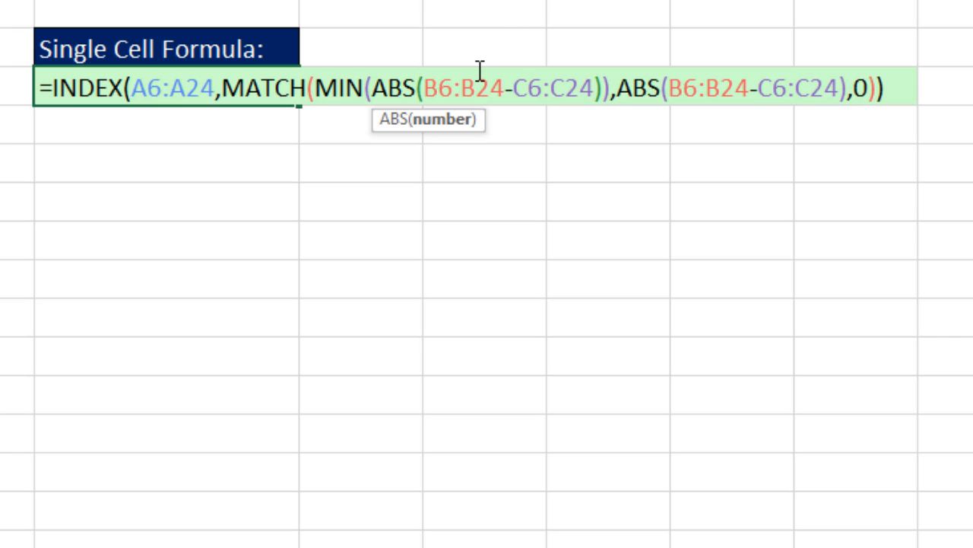
mouse_move(421, 137)
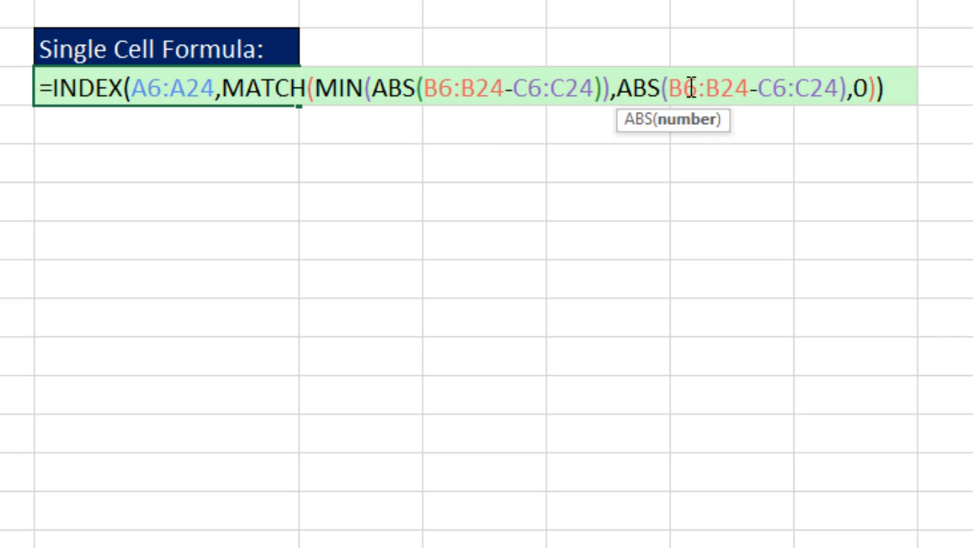
mouse_move(679, 138)
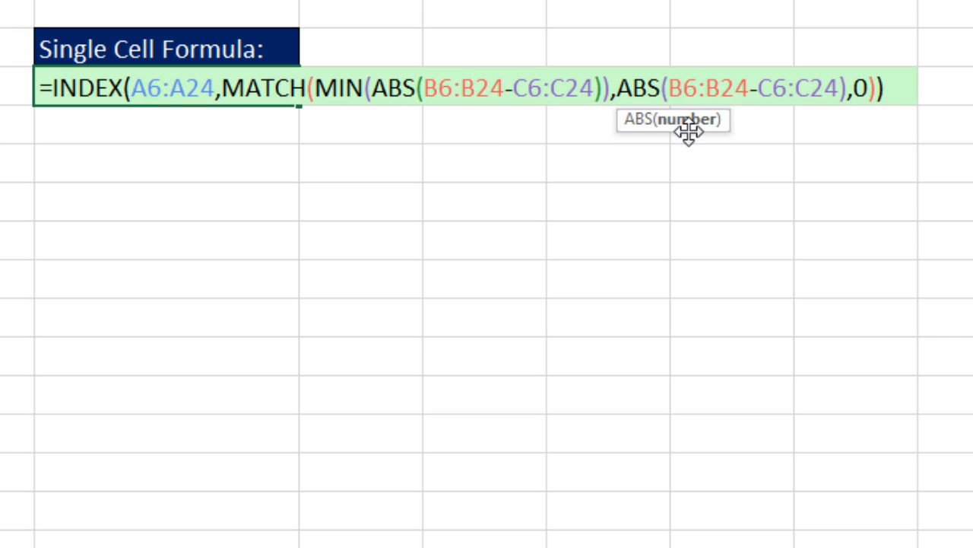
mouse_move(695, 184)
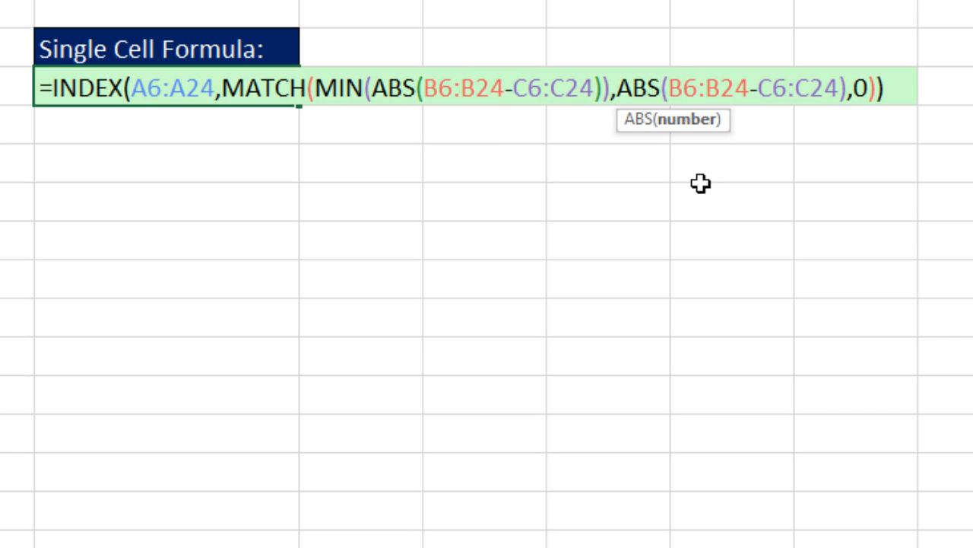
mouse_move(628, 158)
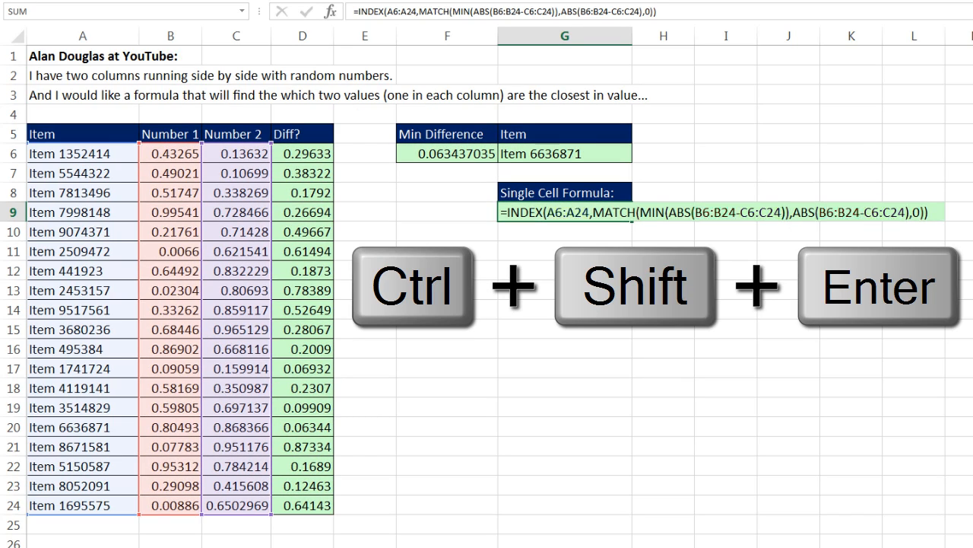
- Confirm G9 as an array formula with Ctrl+Shift+Enter, returning Item 3680236
key("Ctrl+Shift+Enter")
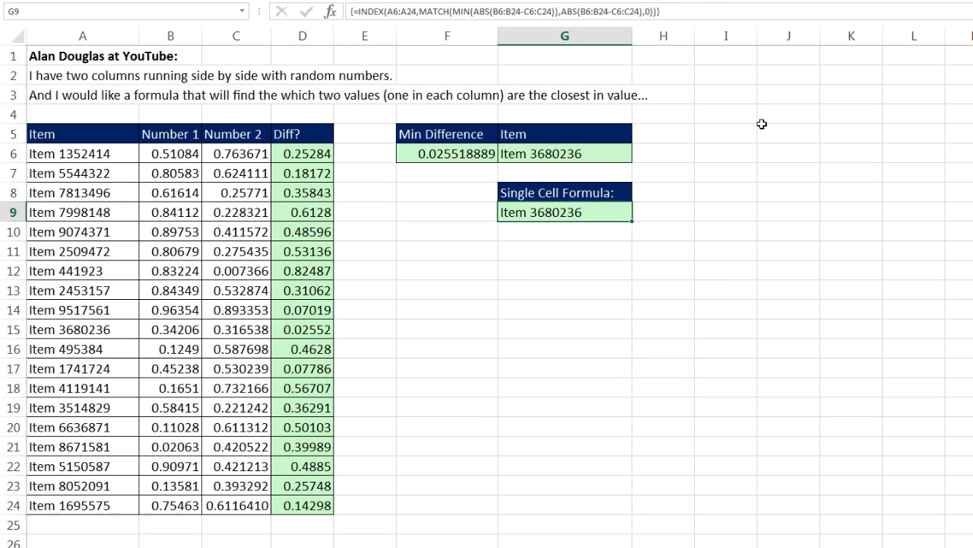
mouse_move(591, 212)
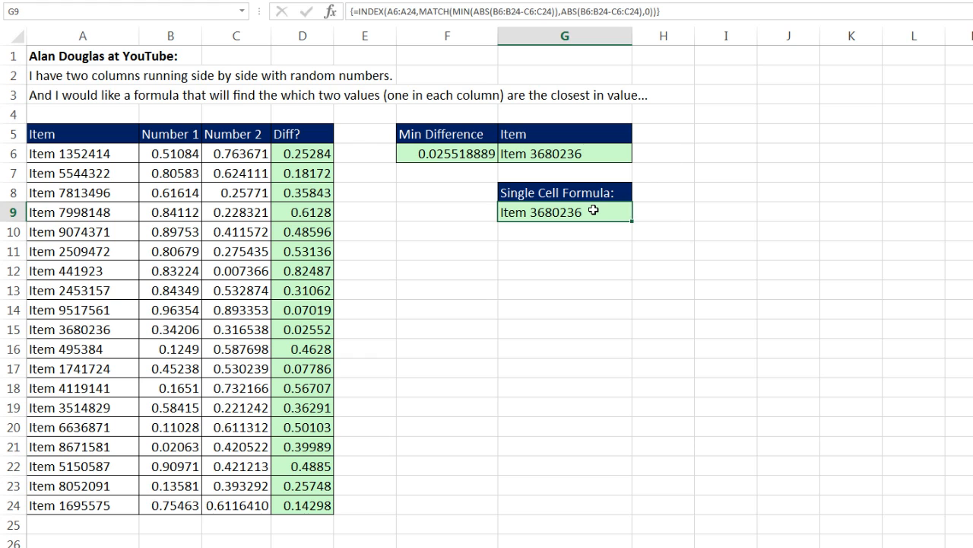
mouse_move(637, 185)
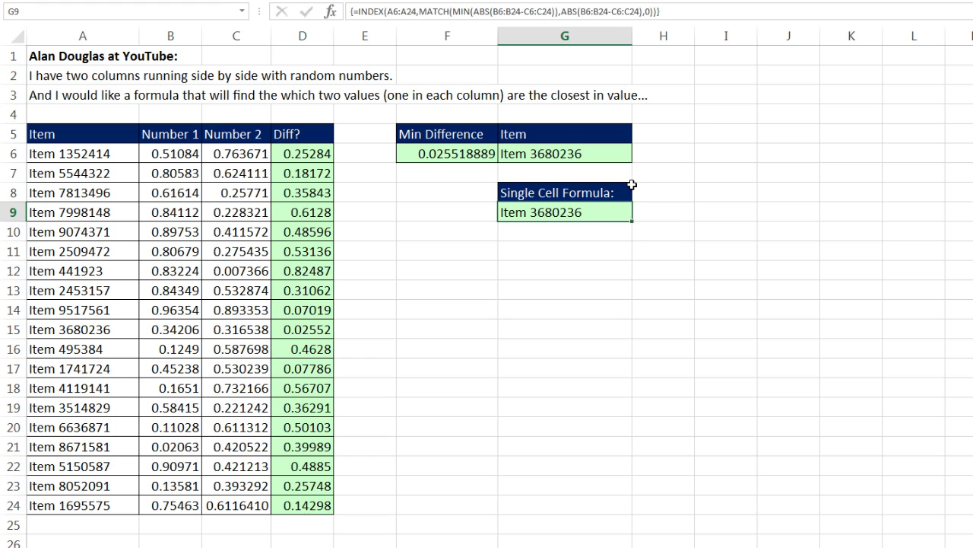
mouse_move(576, 211)
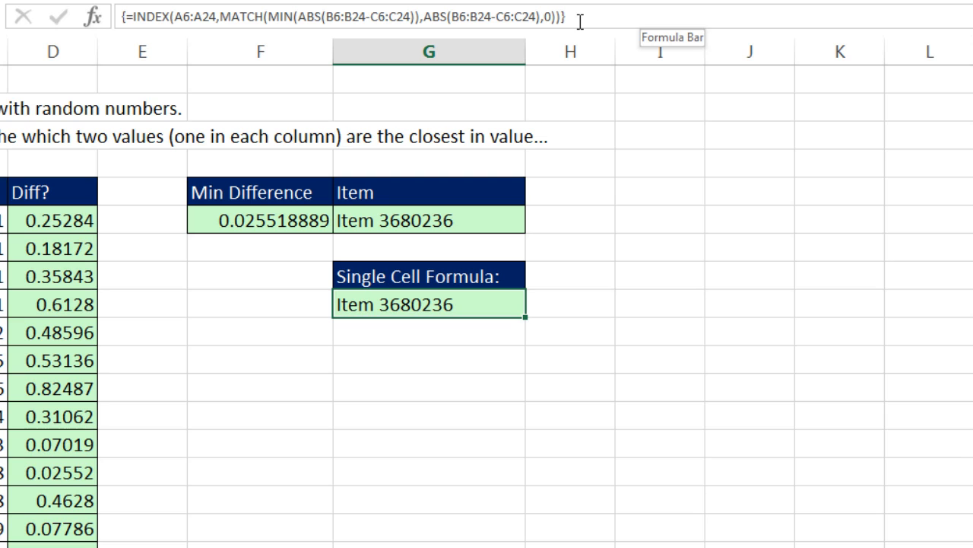
mouse_move(107, 46)
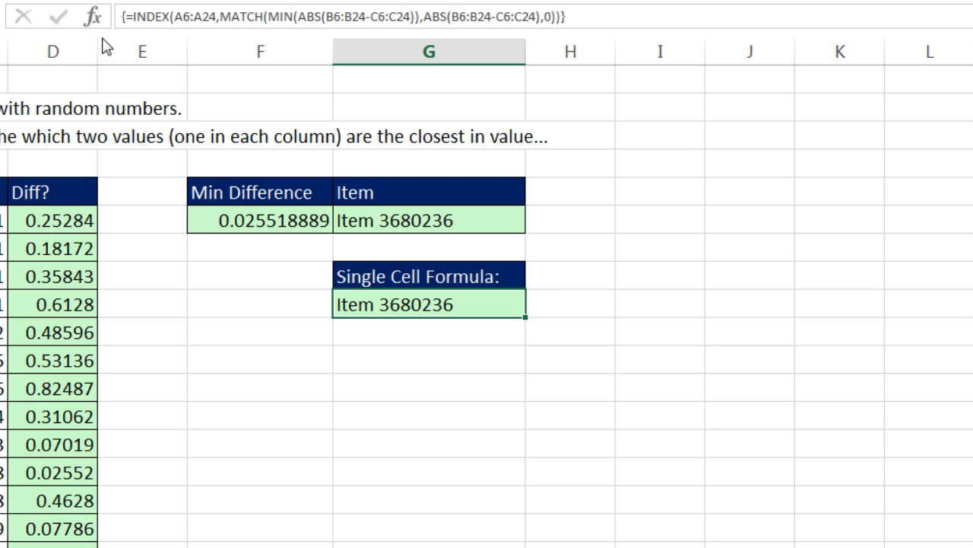
mouse_move(130, 23)
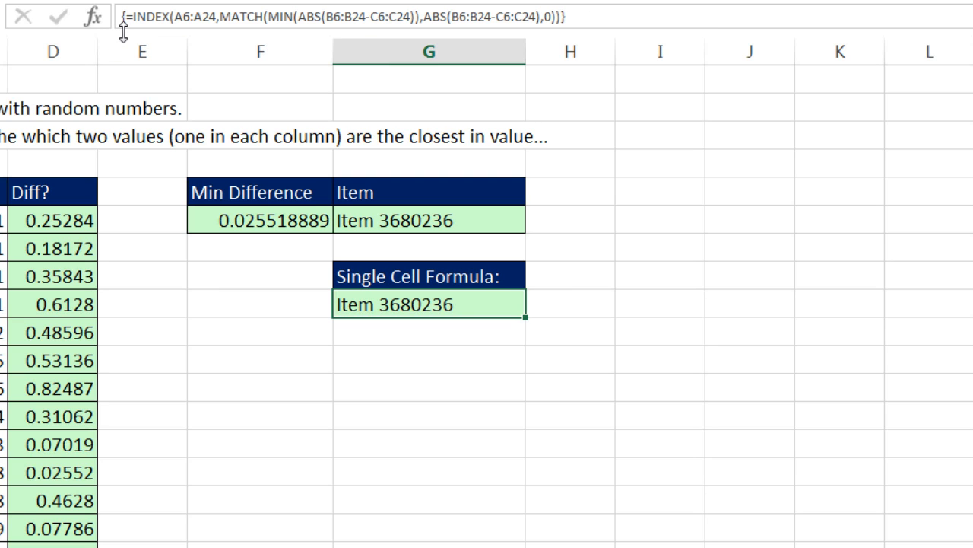
mouse_move(420, 305)
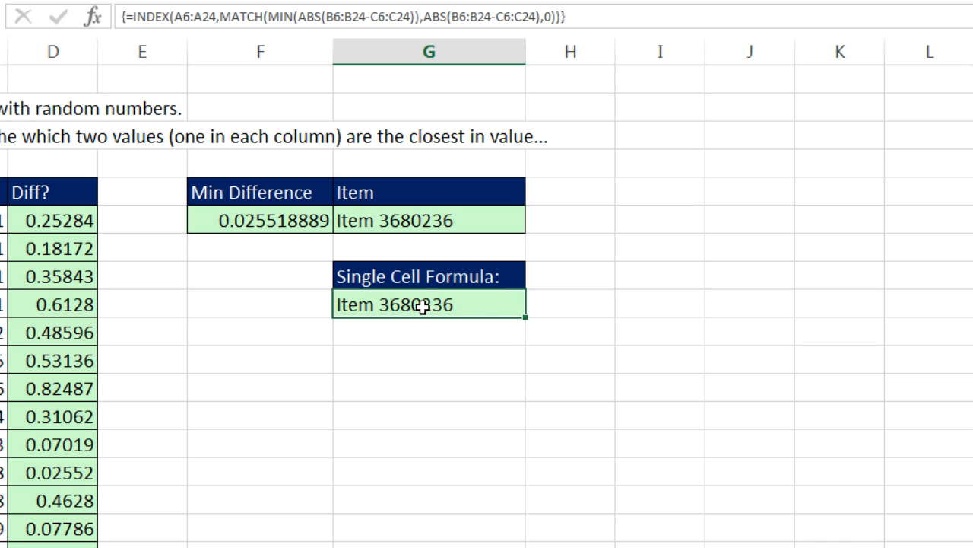
double_click(425, 304)
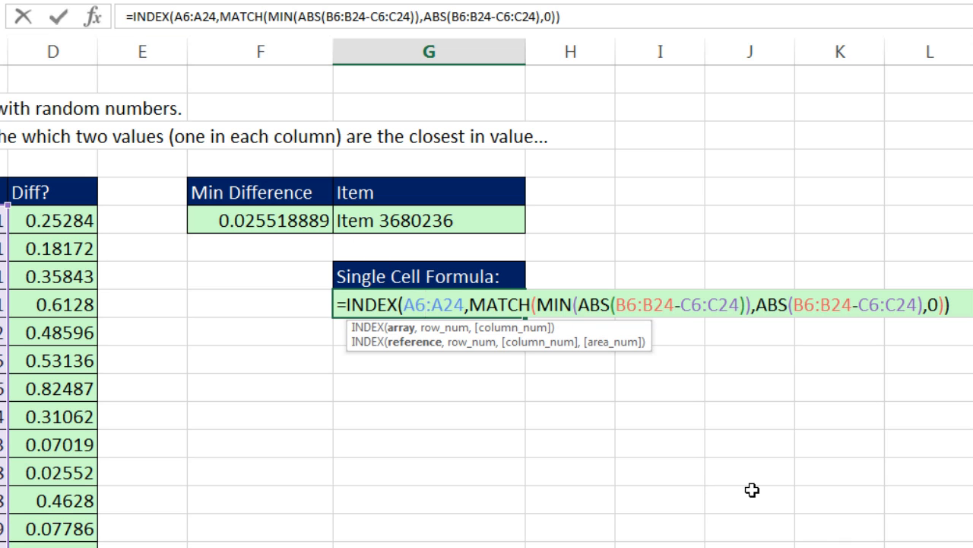
key("Enter")
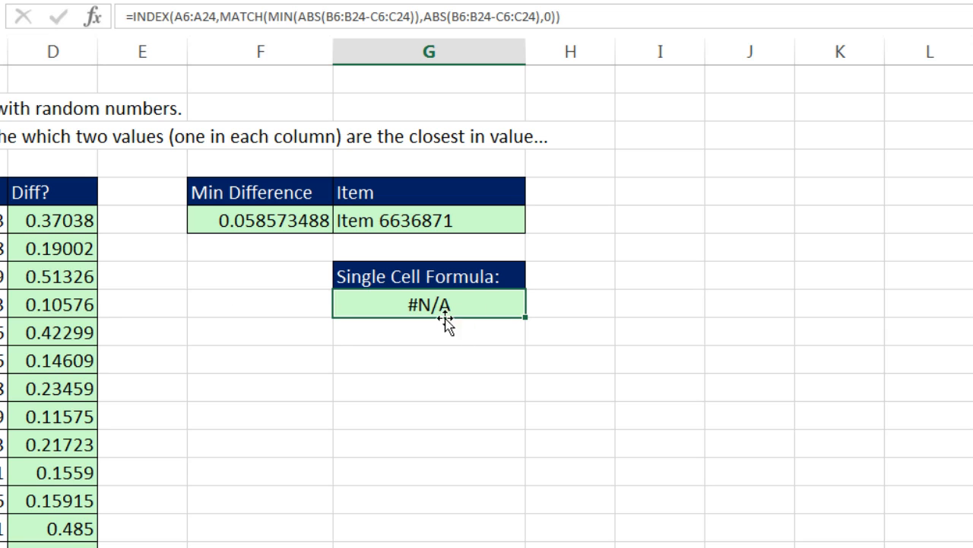
double_click(428, 305)
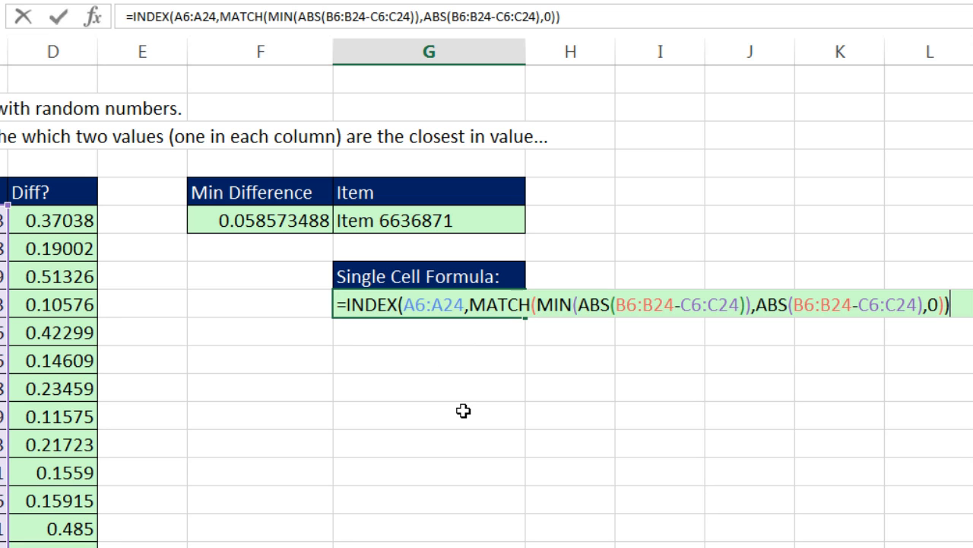
key("Ctrl+Shift+Enter")
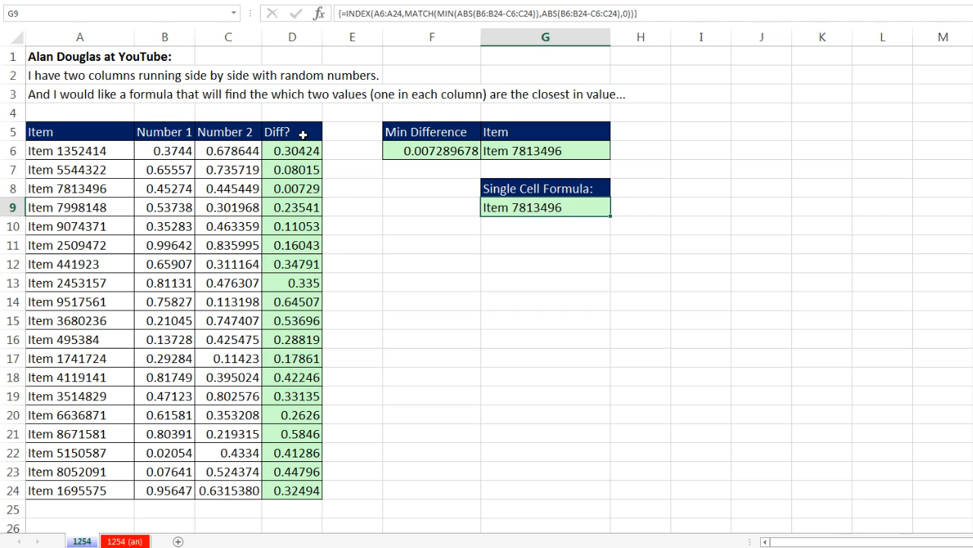
mouse_move(369, 165)
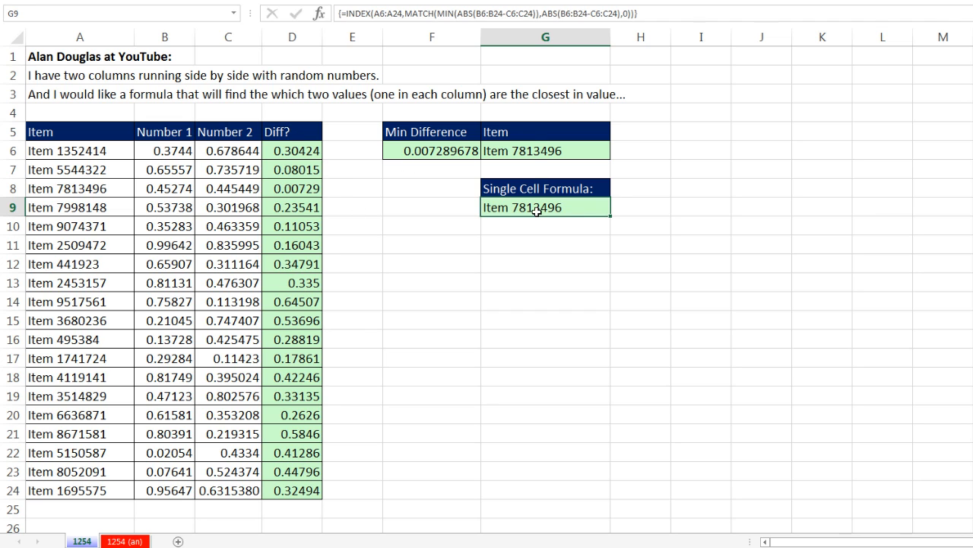
double_click(544, 207)
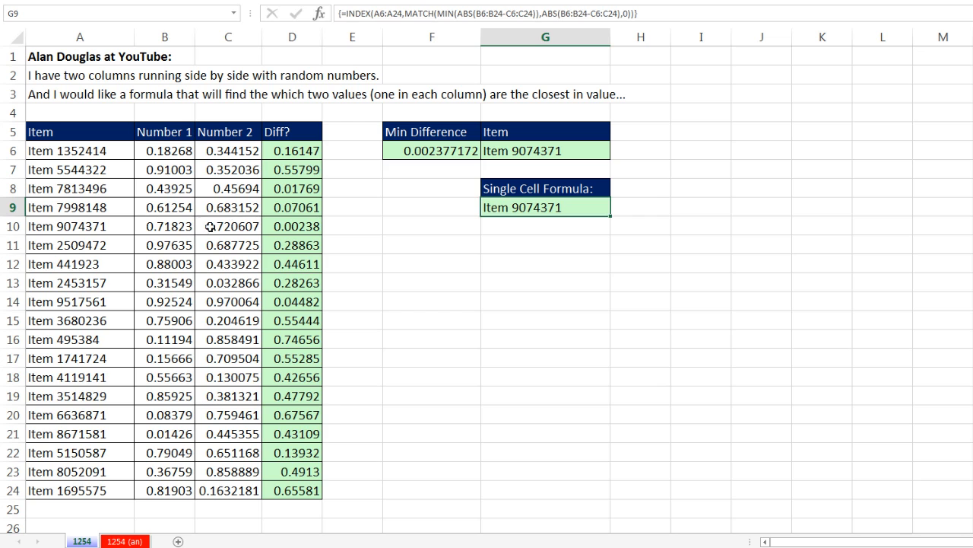
mouse_move(536, 255)
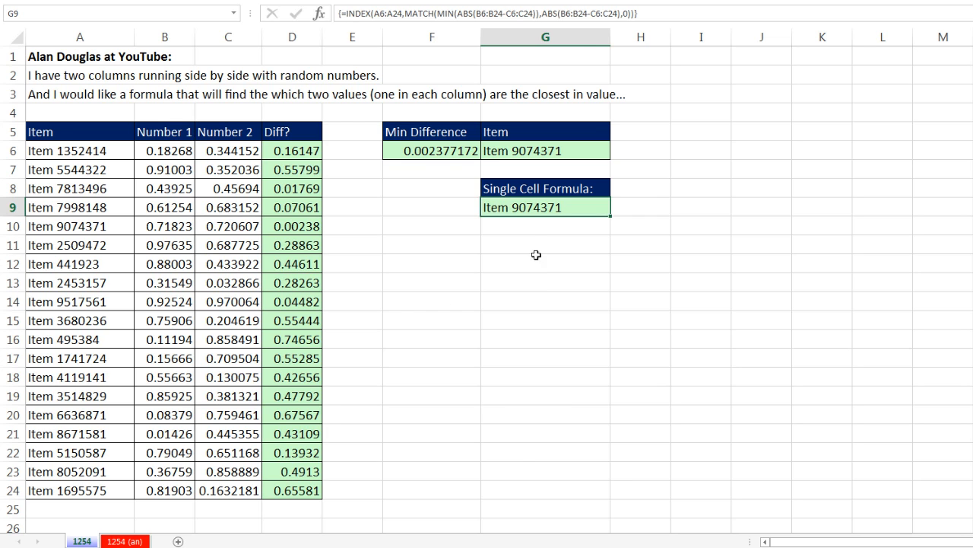
left_click(120, 509)
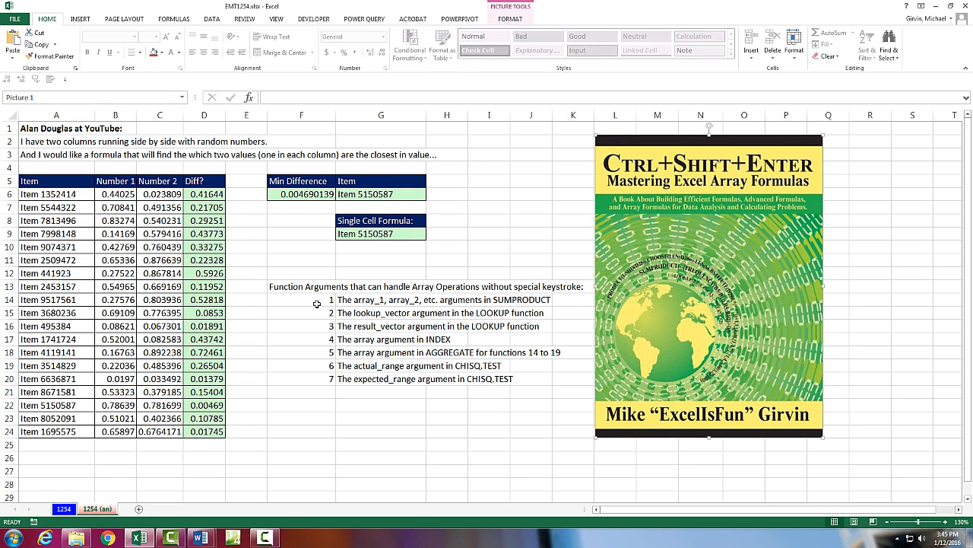
mouse_move(515, 286)
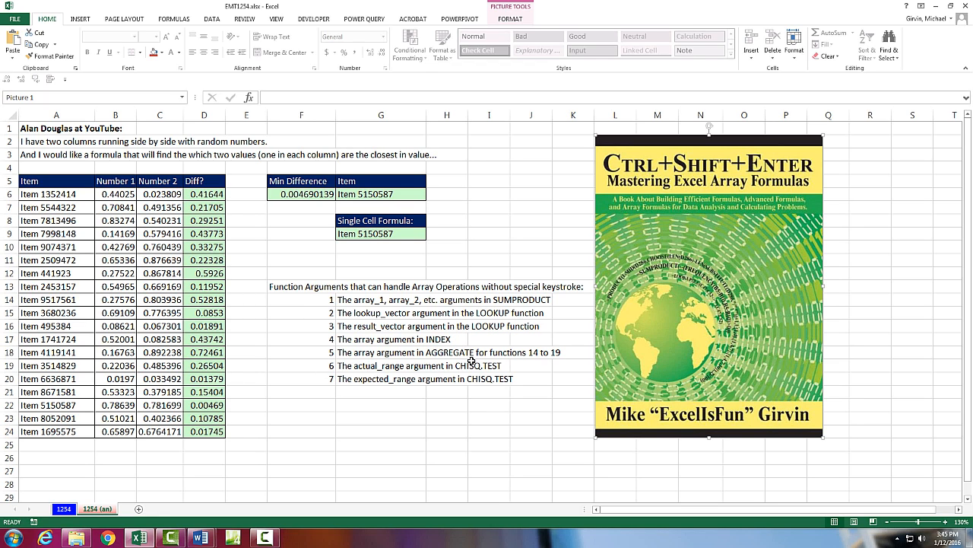
mouse_move(498, 381)
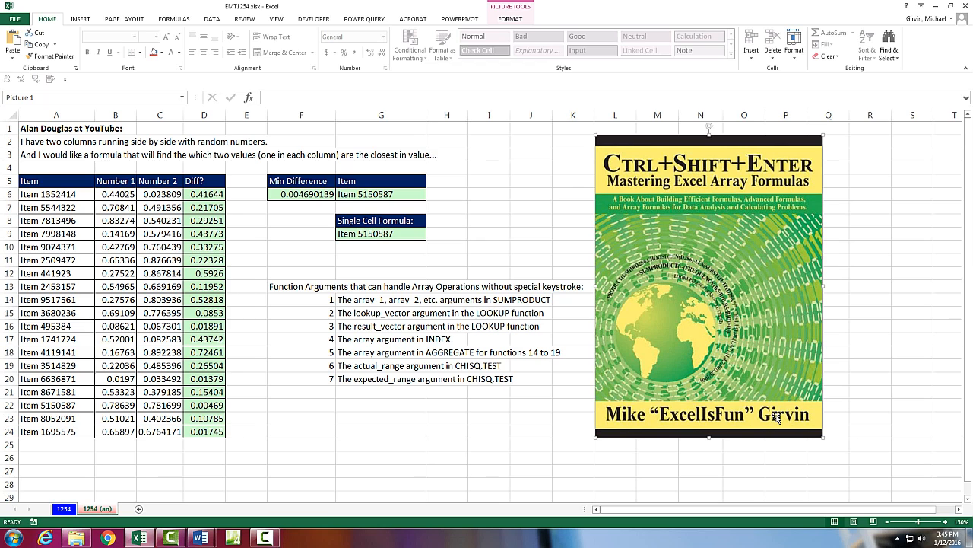
mouse_move(688, 205)
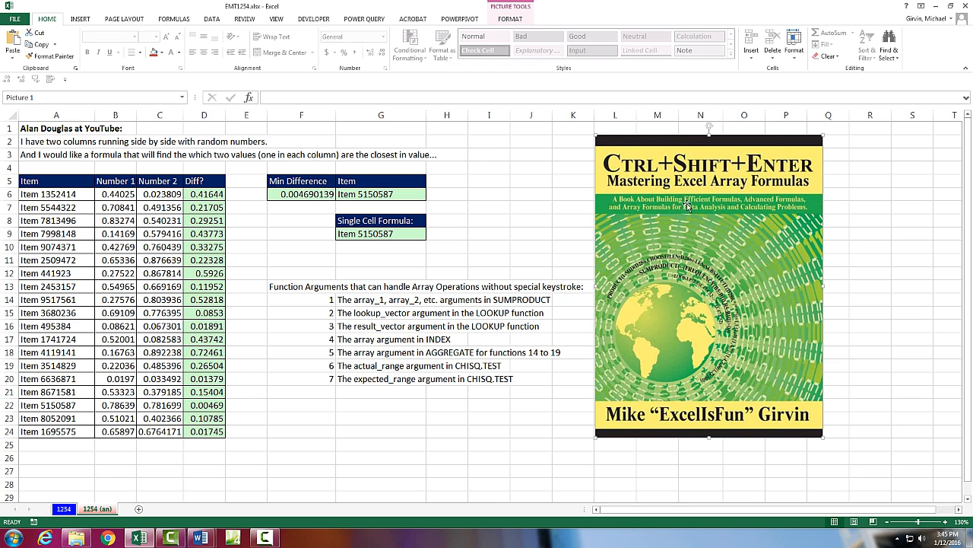